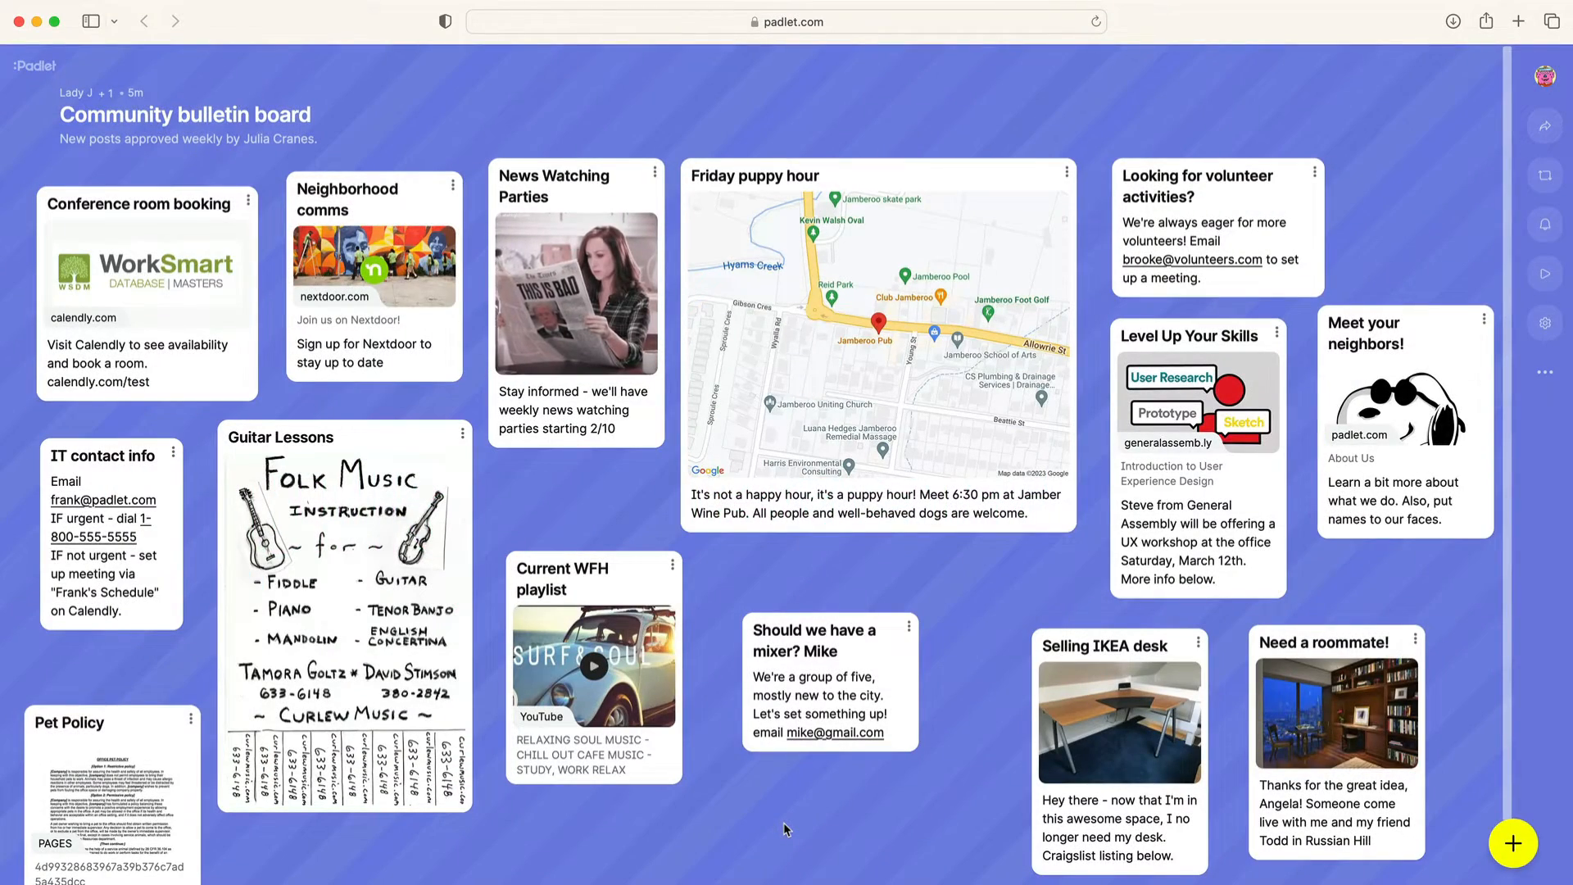
Scroll down and back up through the new blank padlet's settings.
scroll("down", 3)
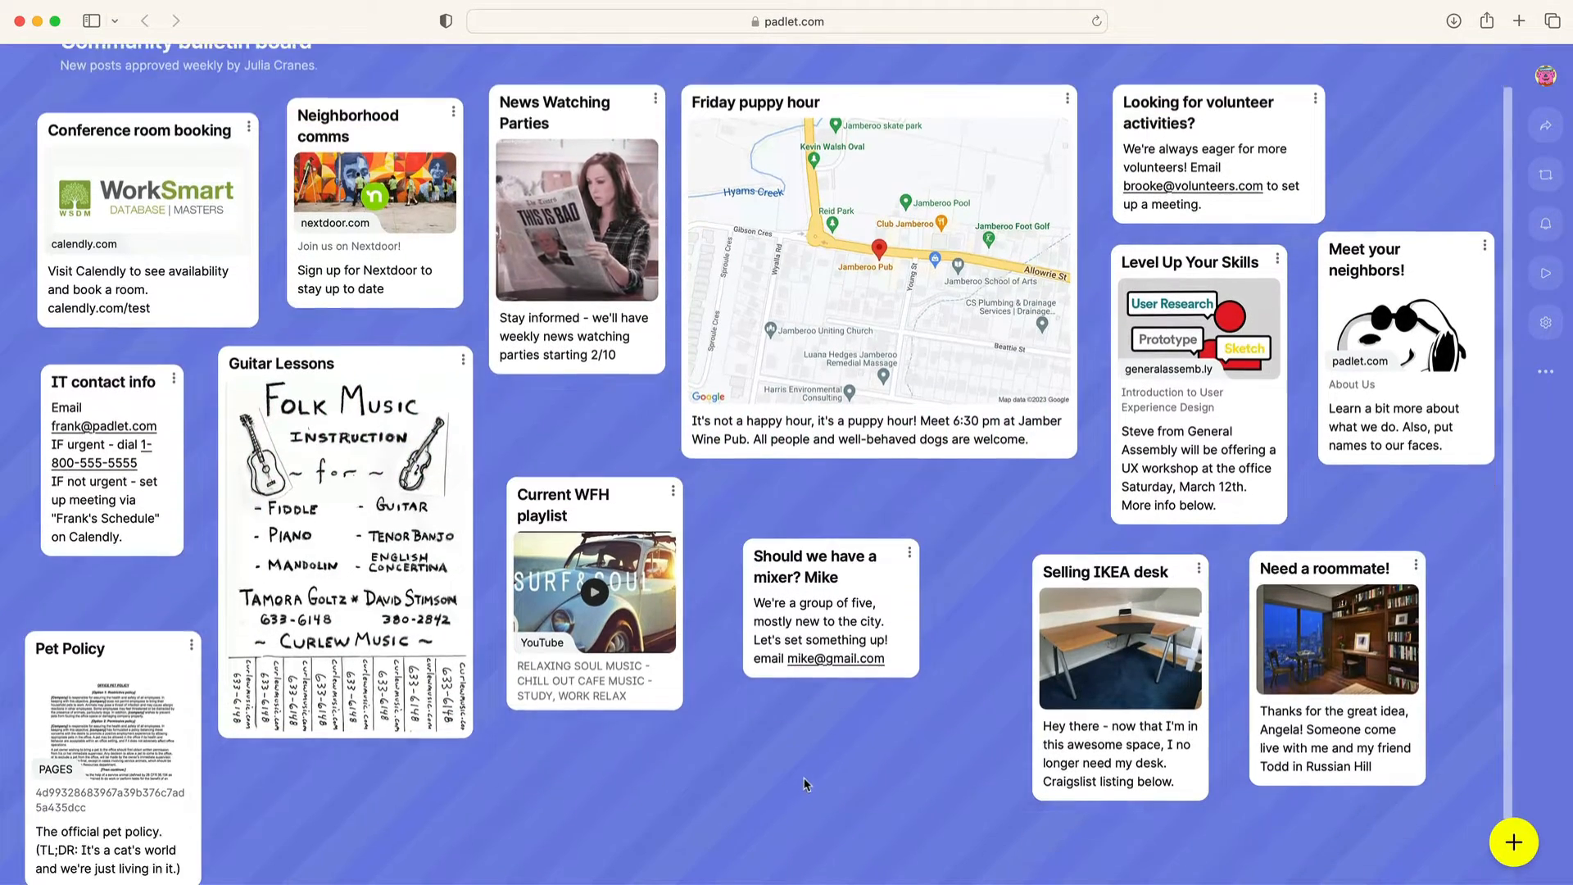
scroll("up", 3)
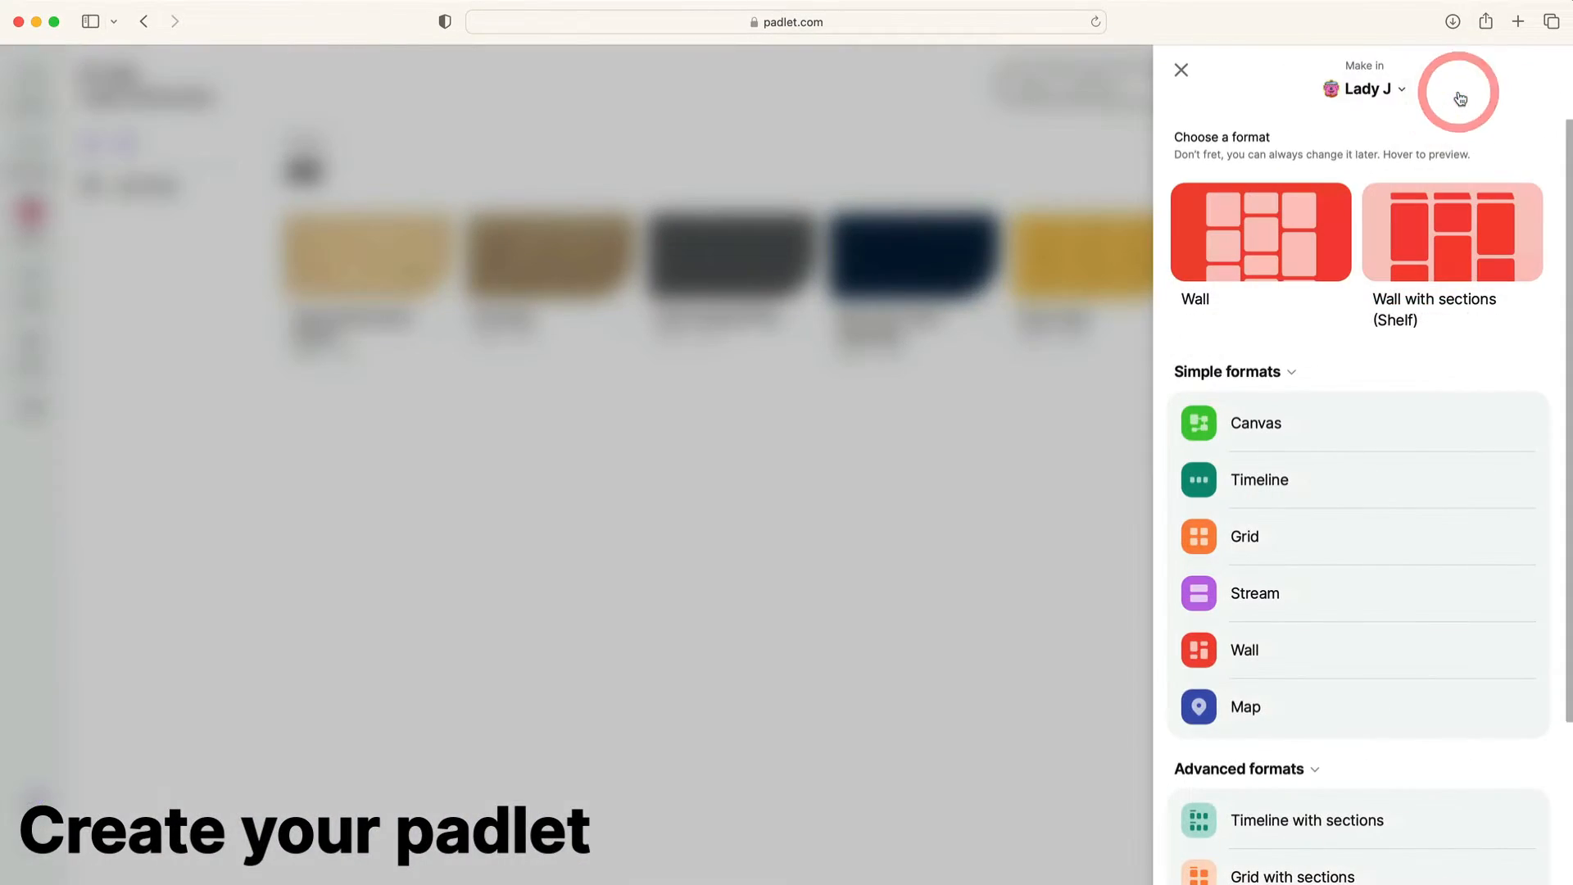
mouse_move(1433, 232)
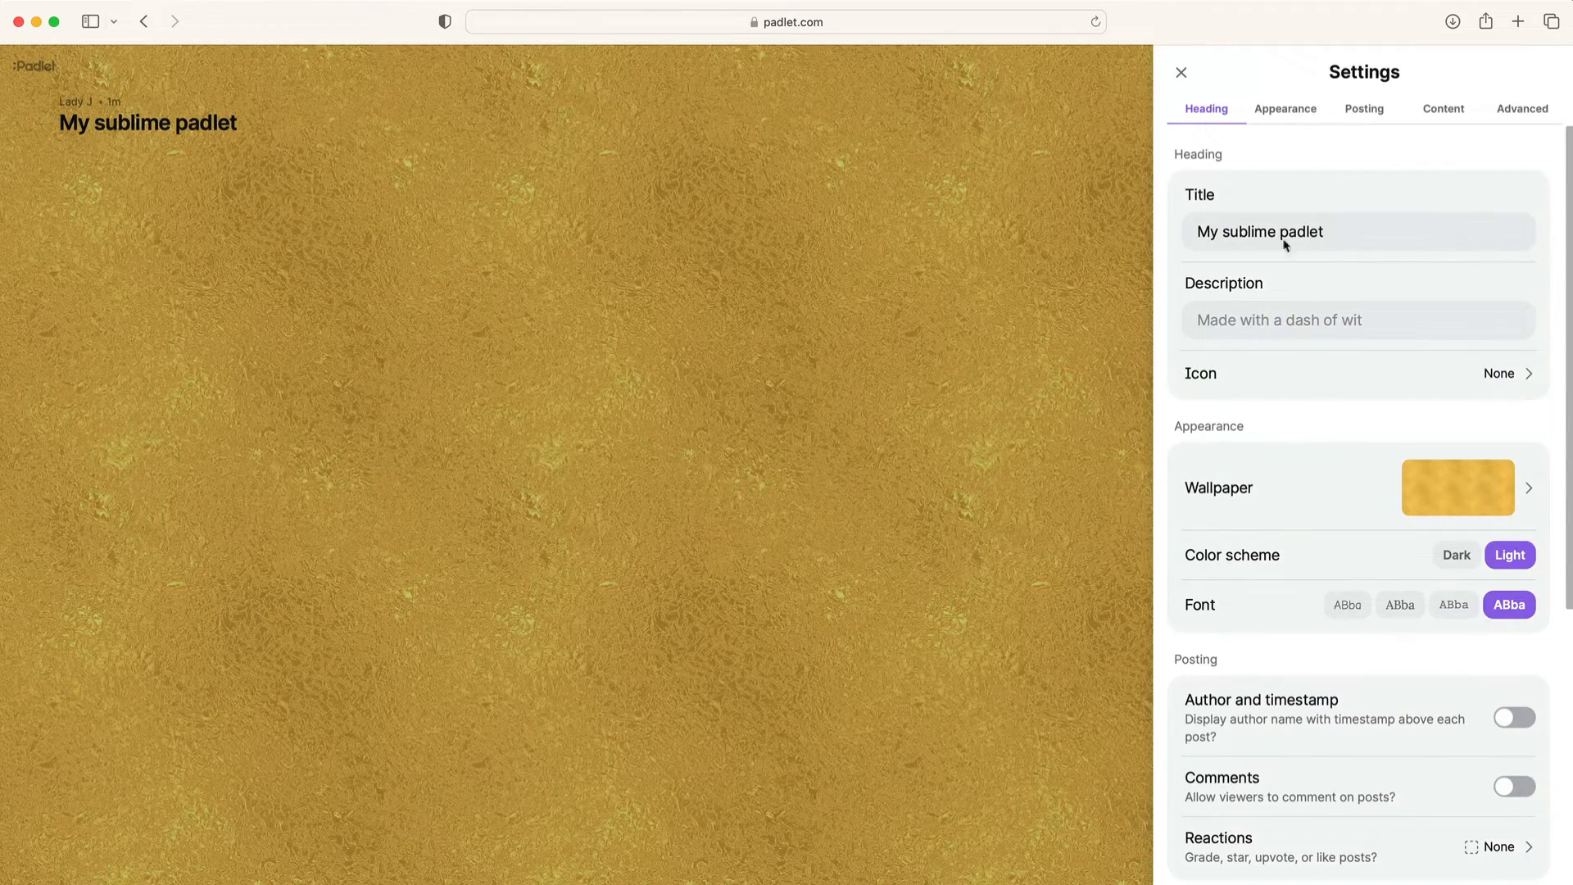
type("Commun")
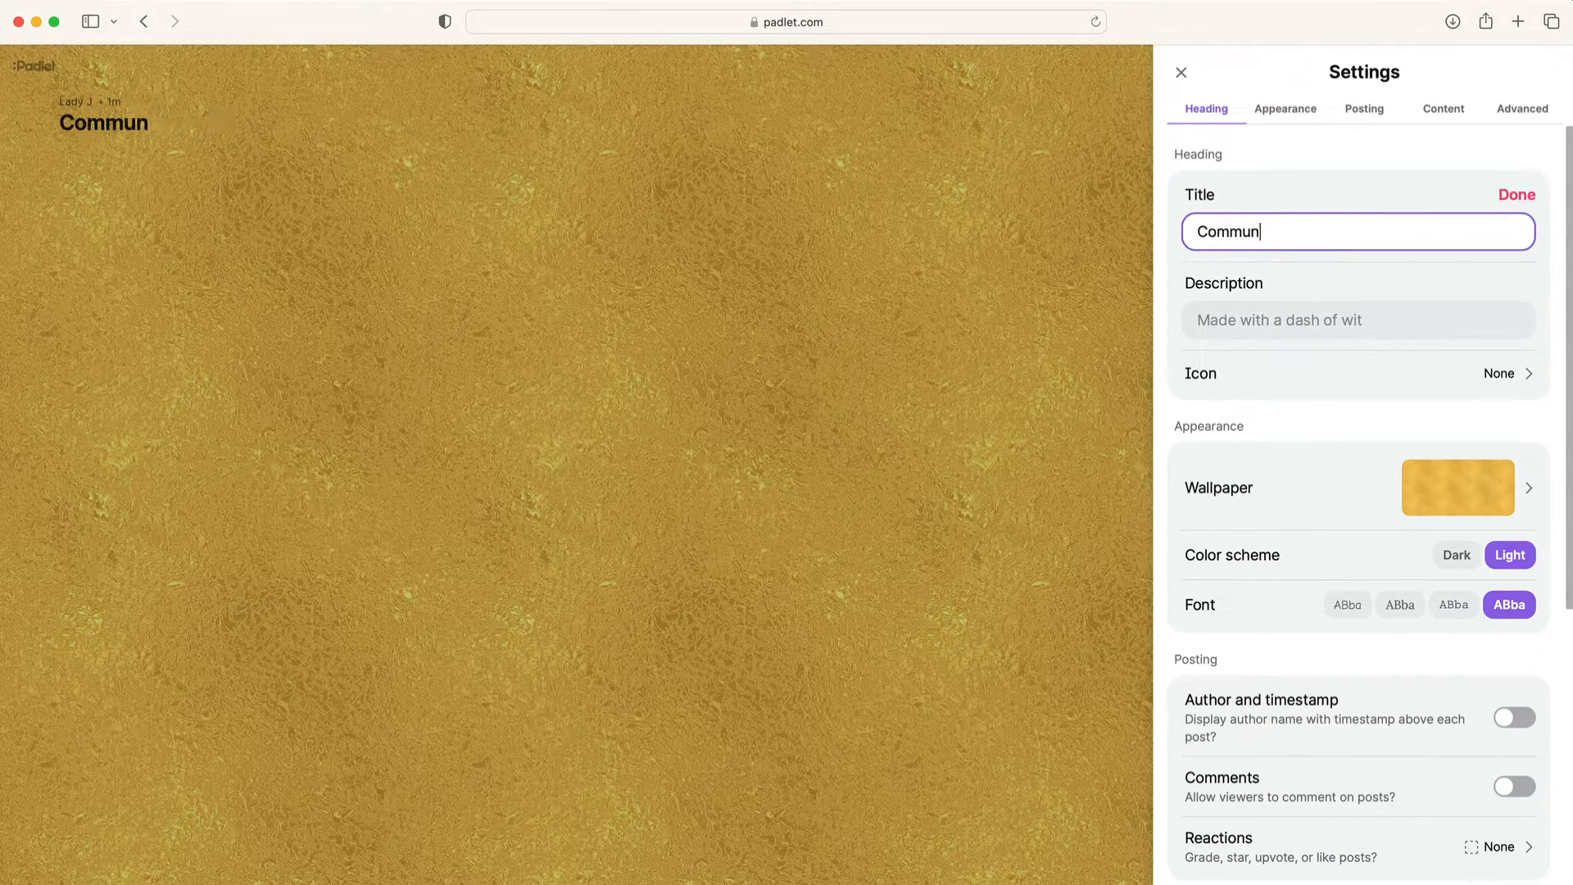
type("ity bulletin board")
left_click(1358, 320)
type("Posts approved w")
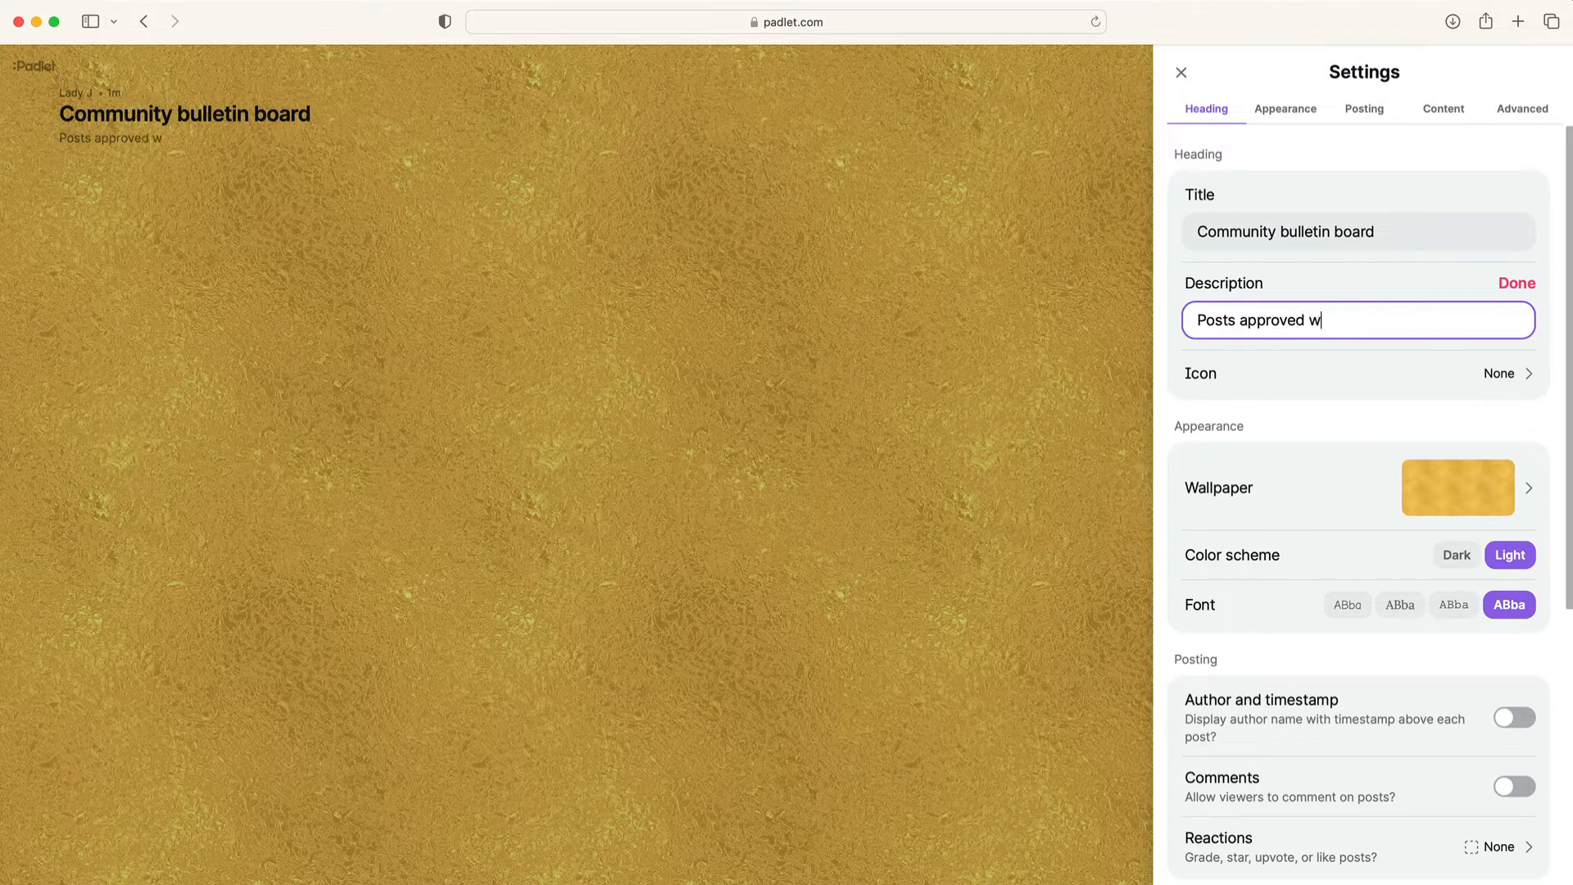
type("eekly by Julia")
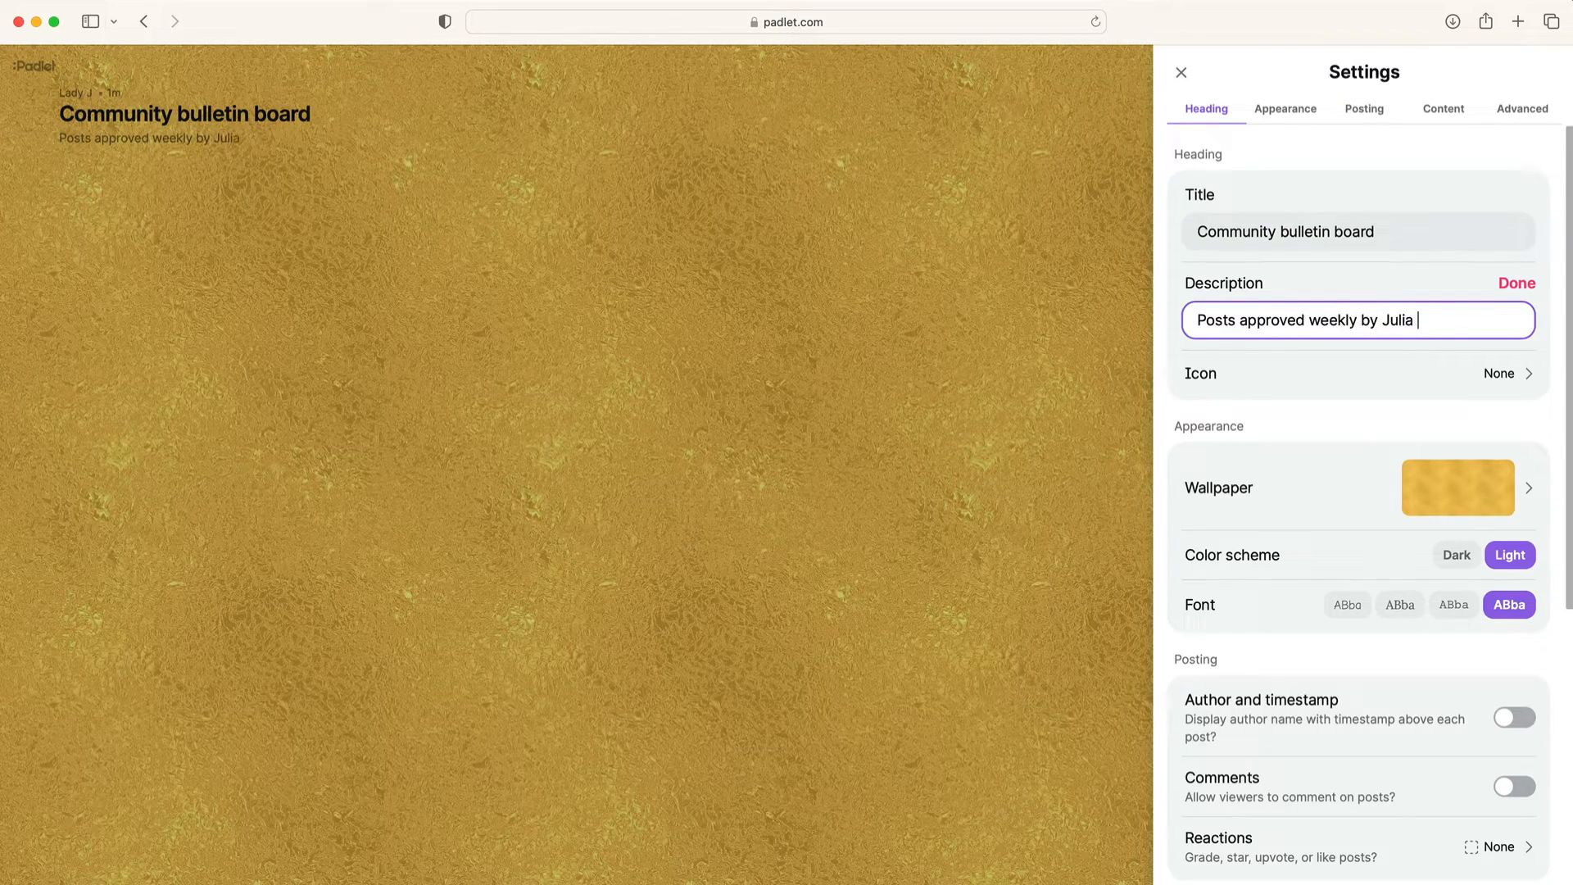
left_click(1181, 72)
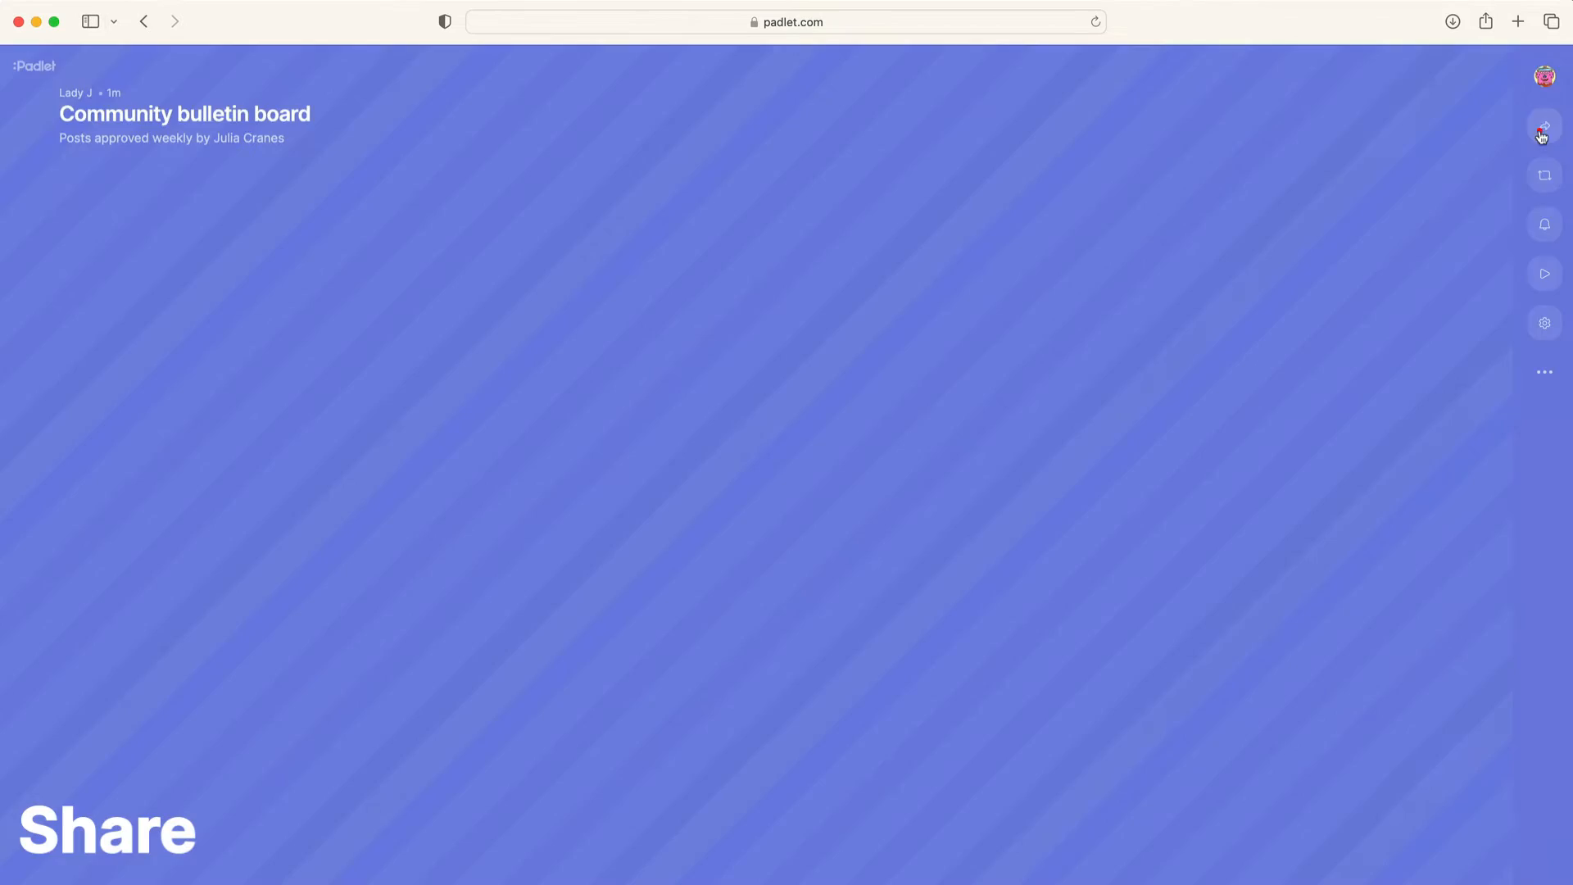
Copy the Community bulletin board's share link to the clipboard.
left_click(1543, 134)
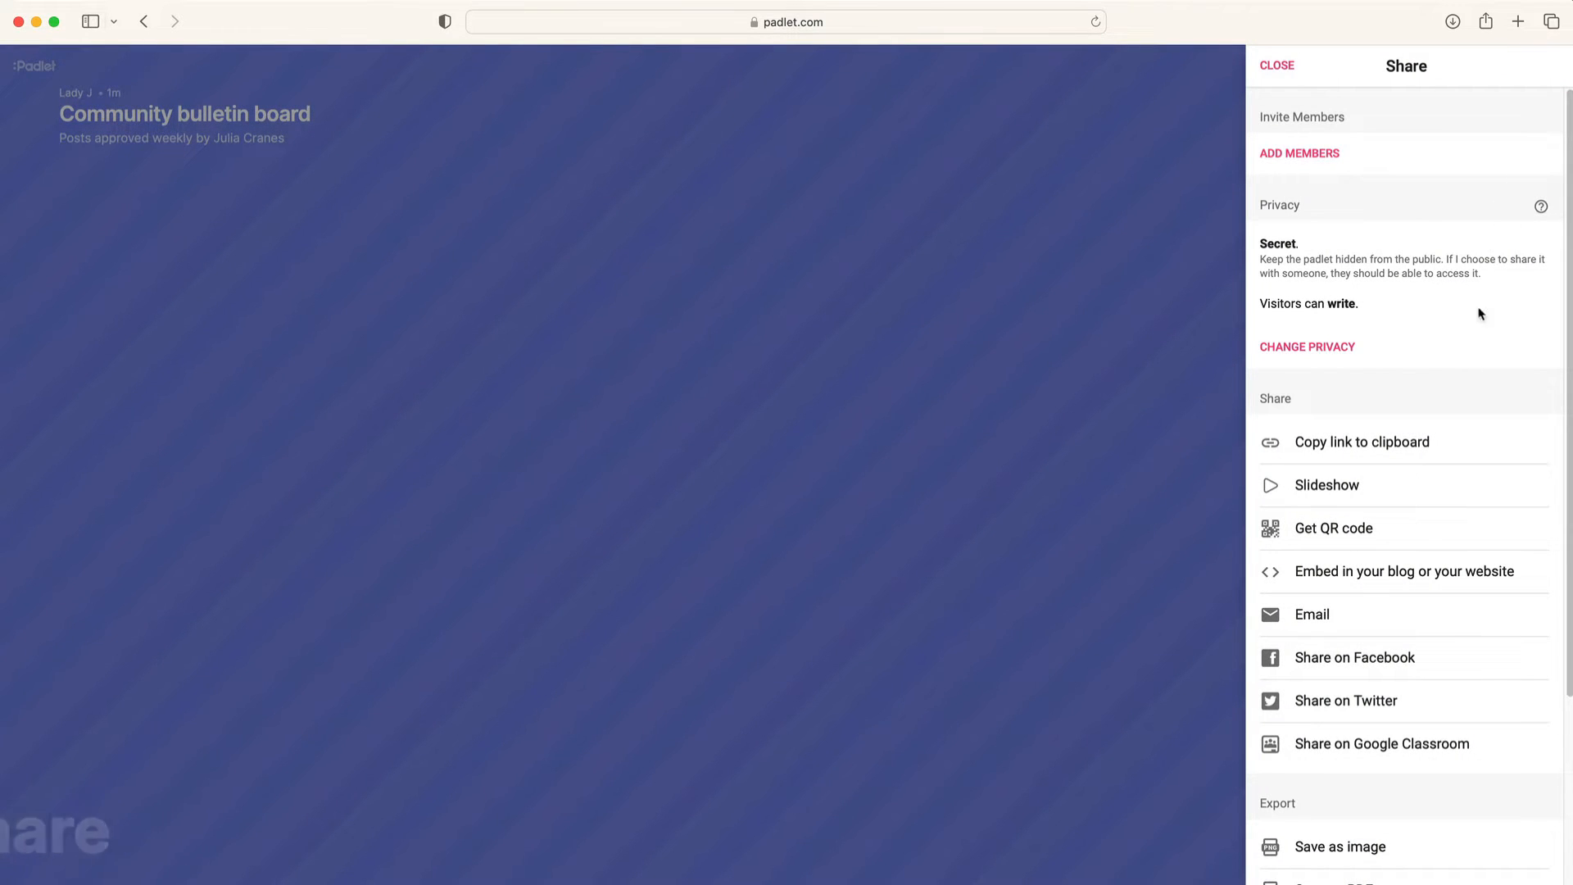
mouse_move(1443, 643)
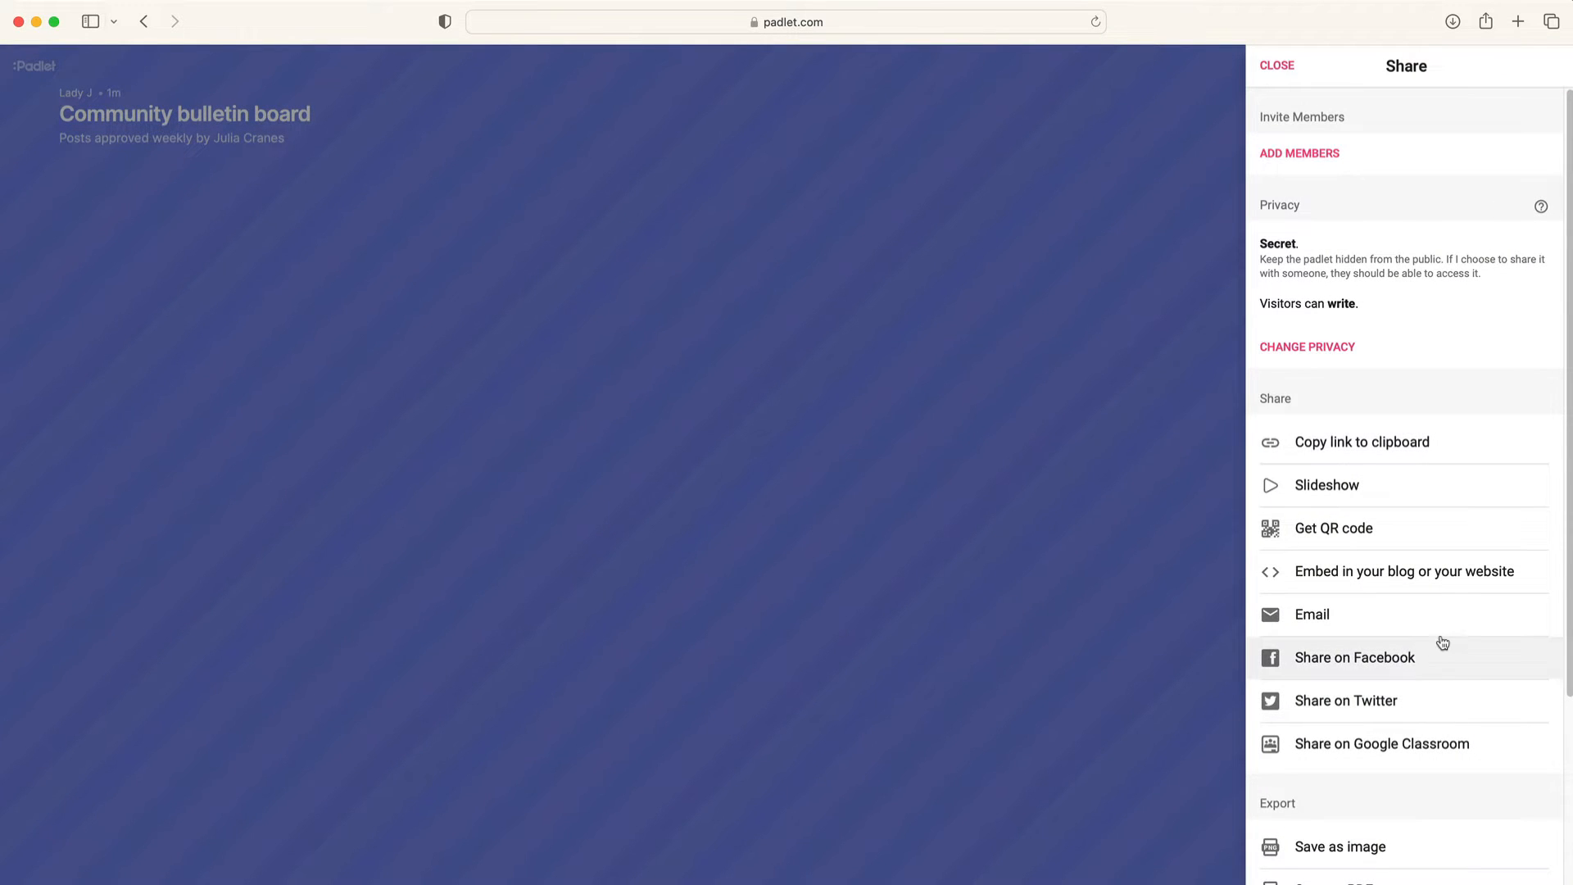
left_click(1361, 442)
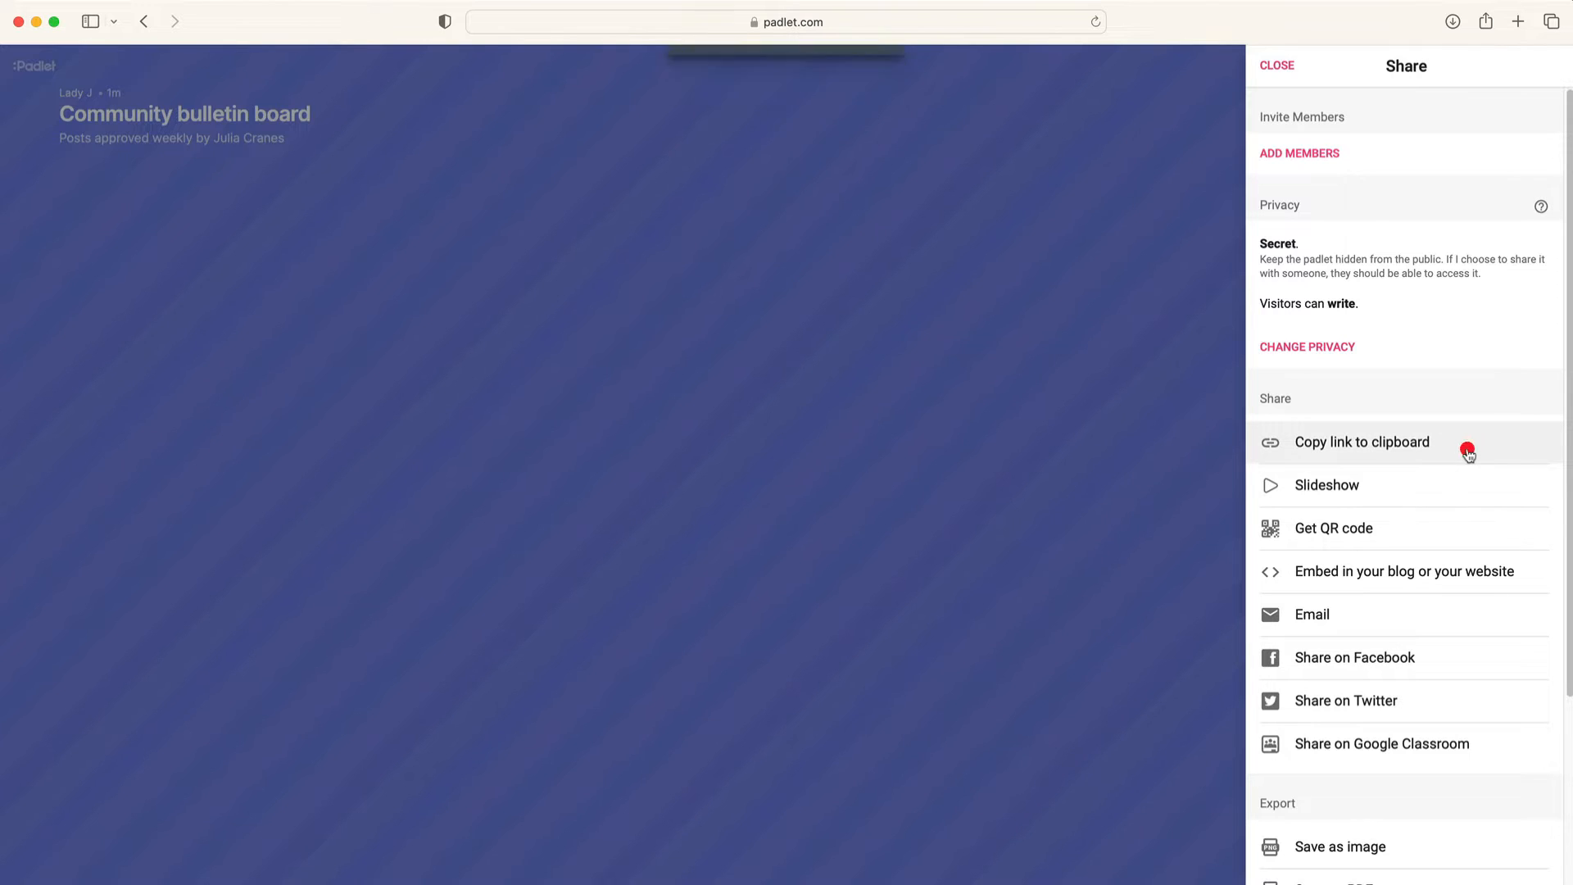
left_click(1362, 443)
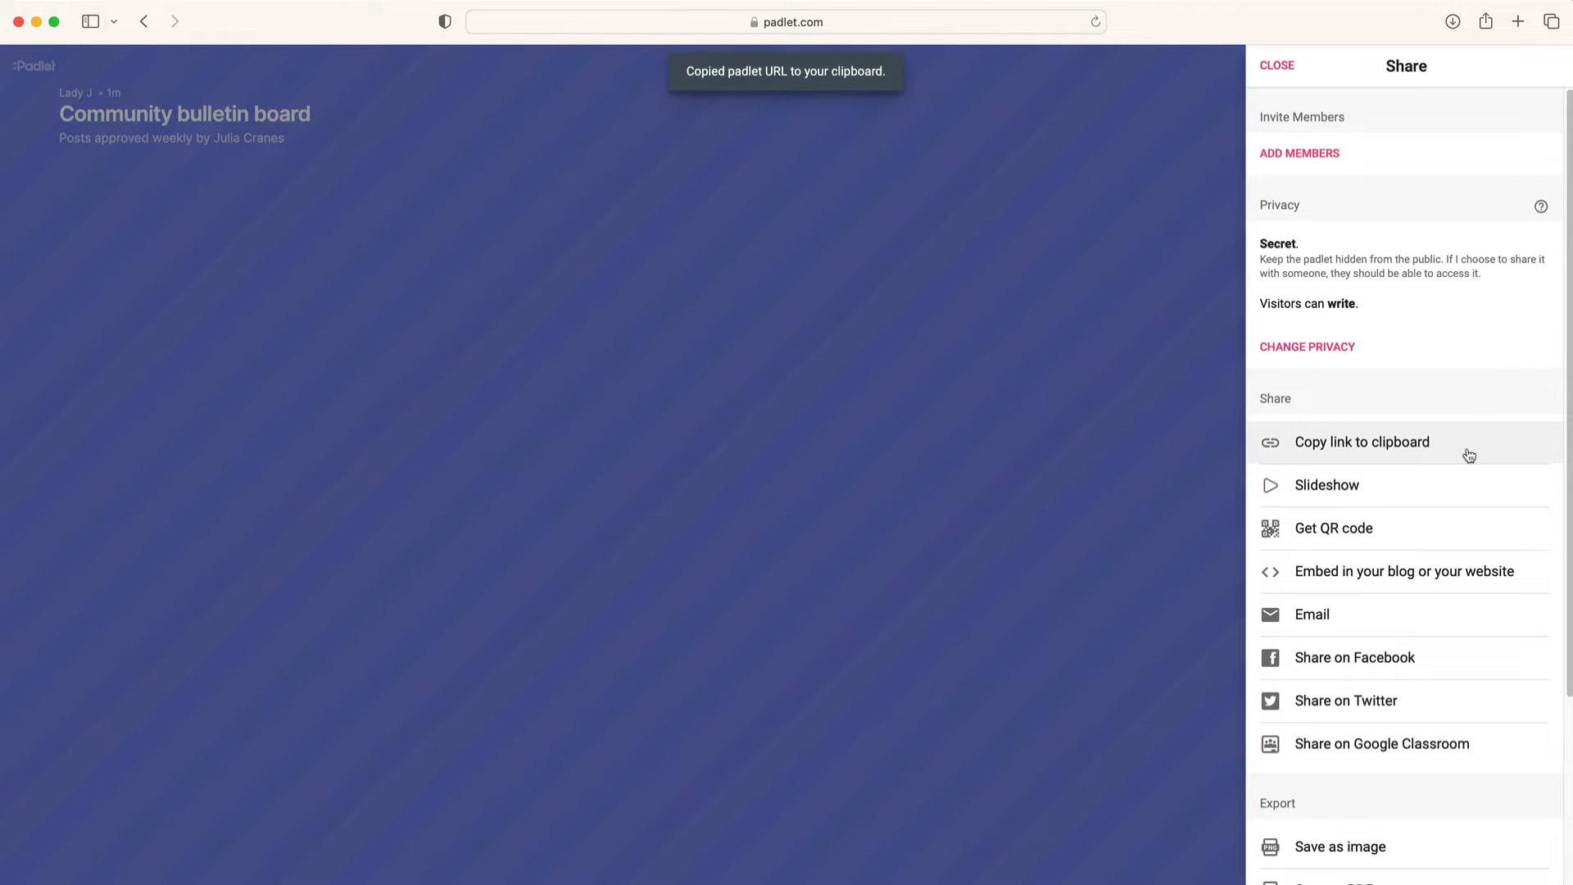
left_click(1277, 65)
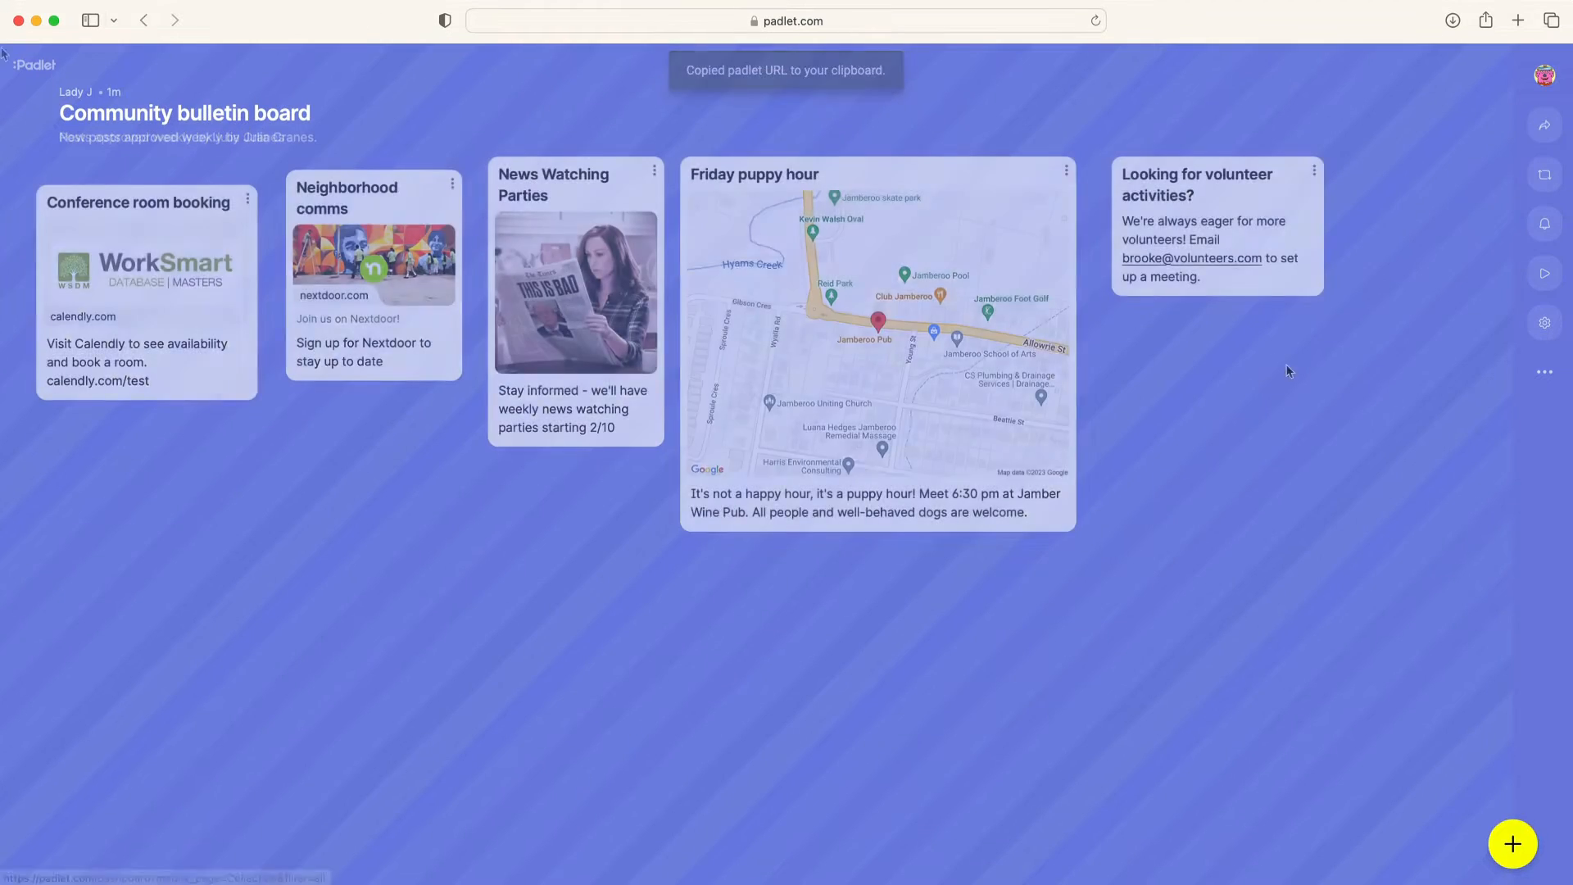
left_click(1543, 322)
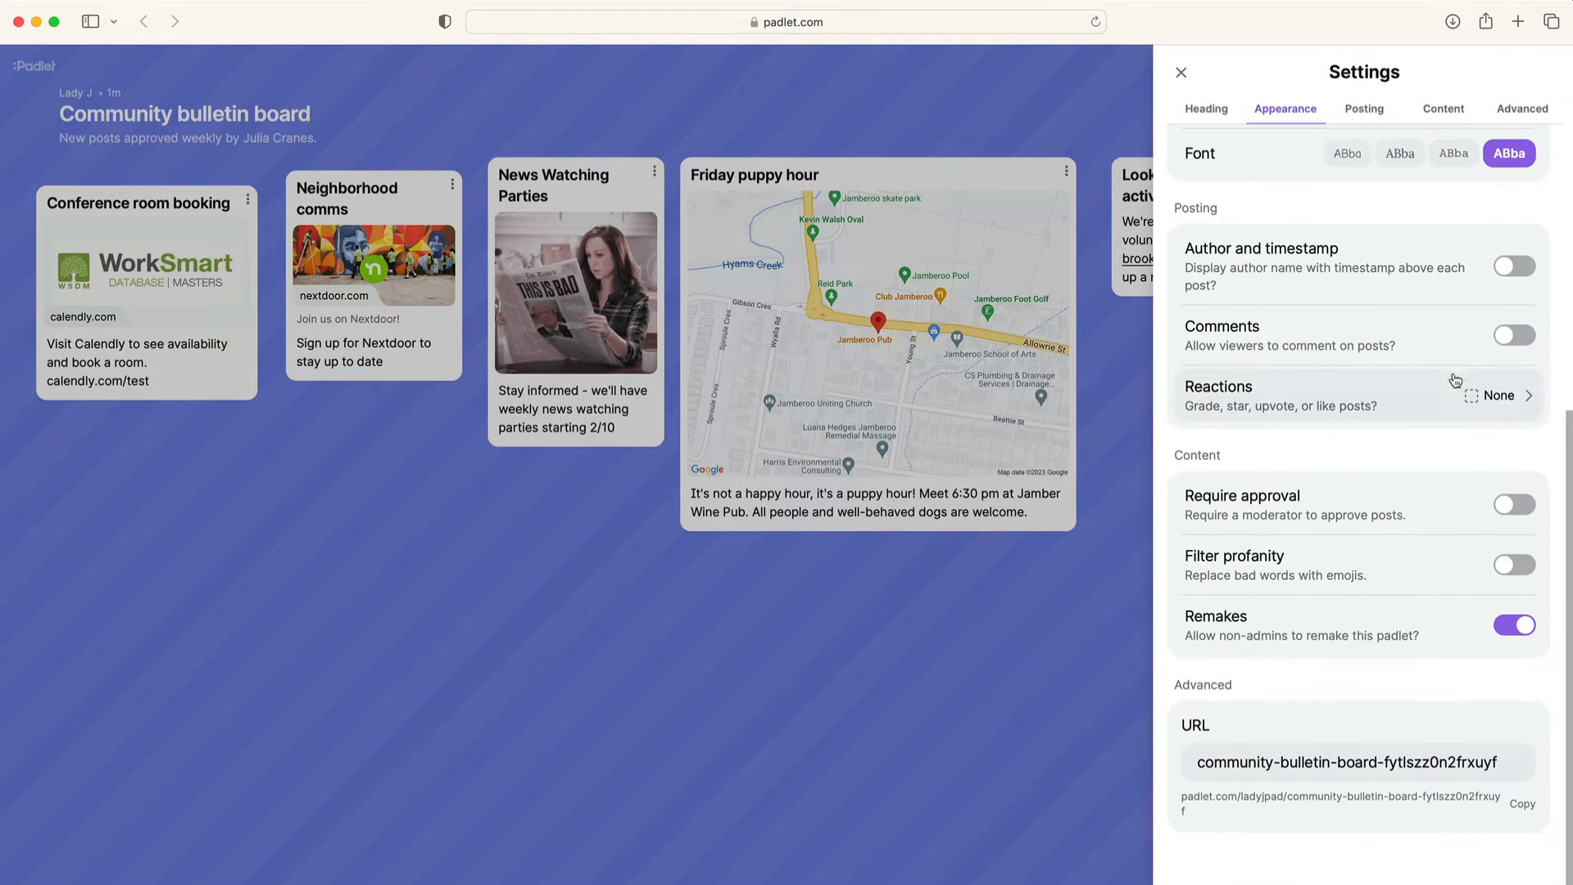
Switch on the Require approval toggle for new posts and close settings.
left_click(1513, 505)
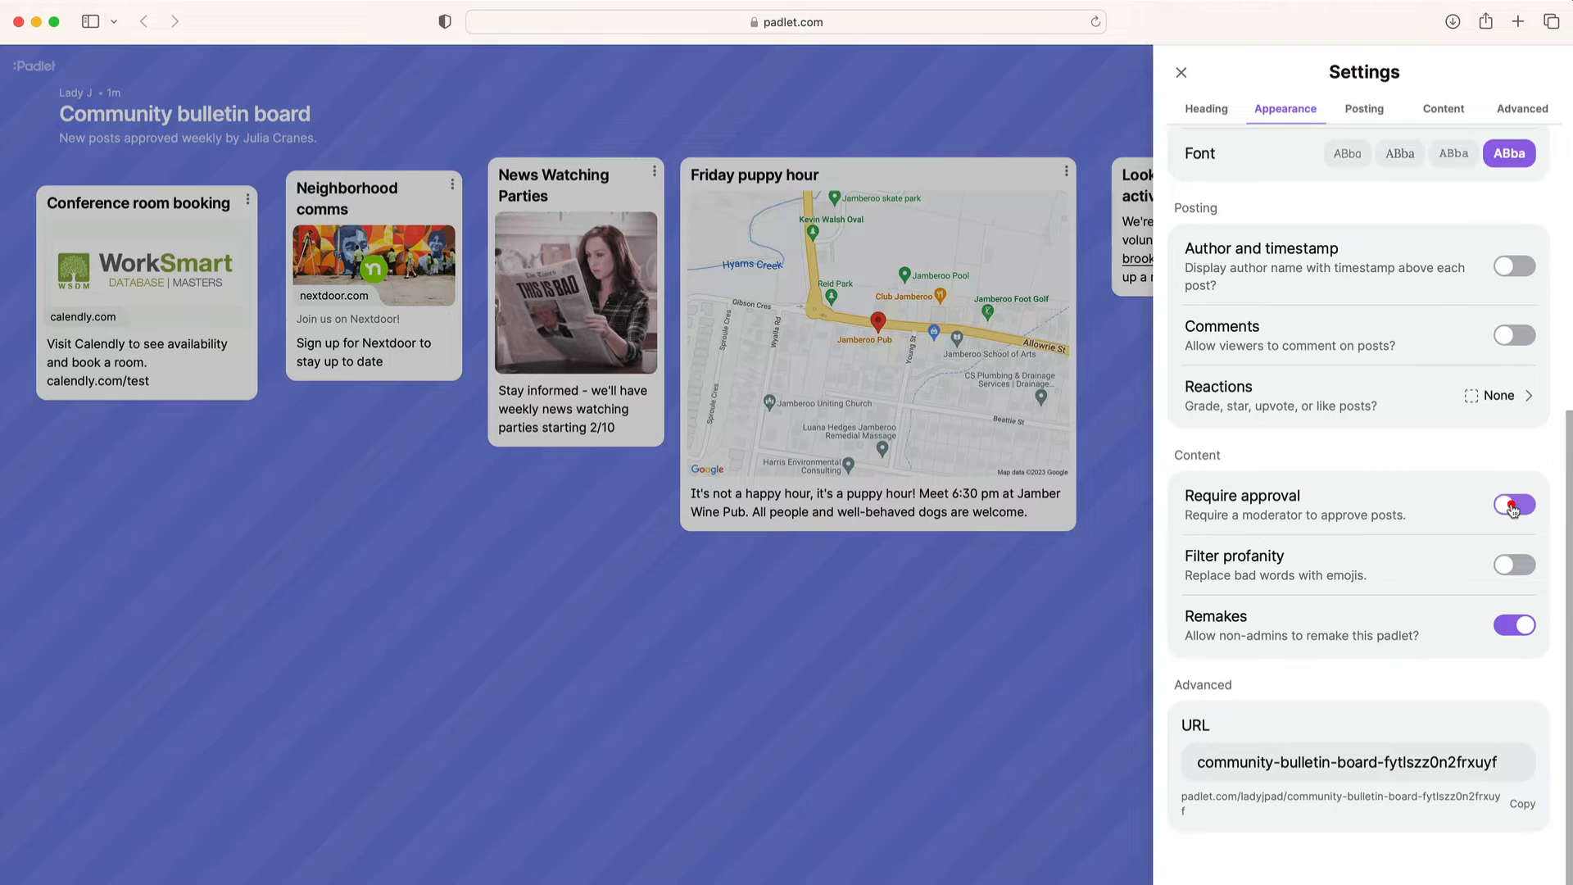
left_click(1513, 505)
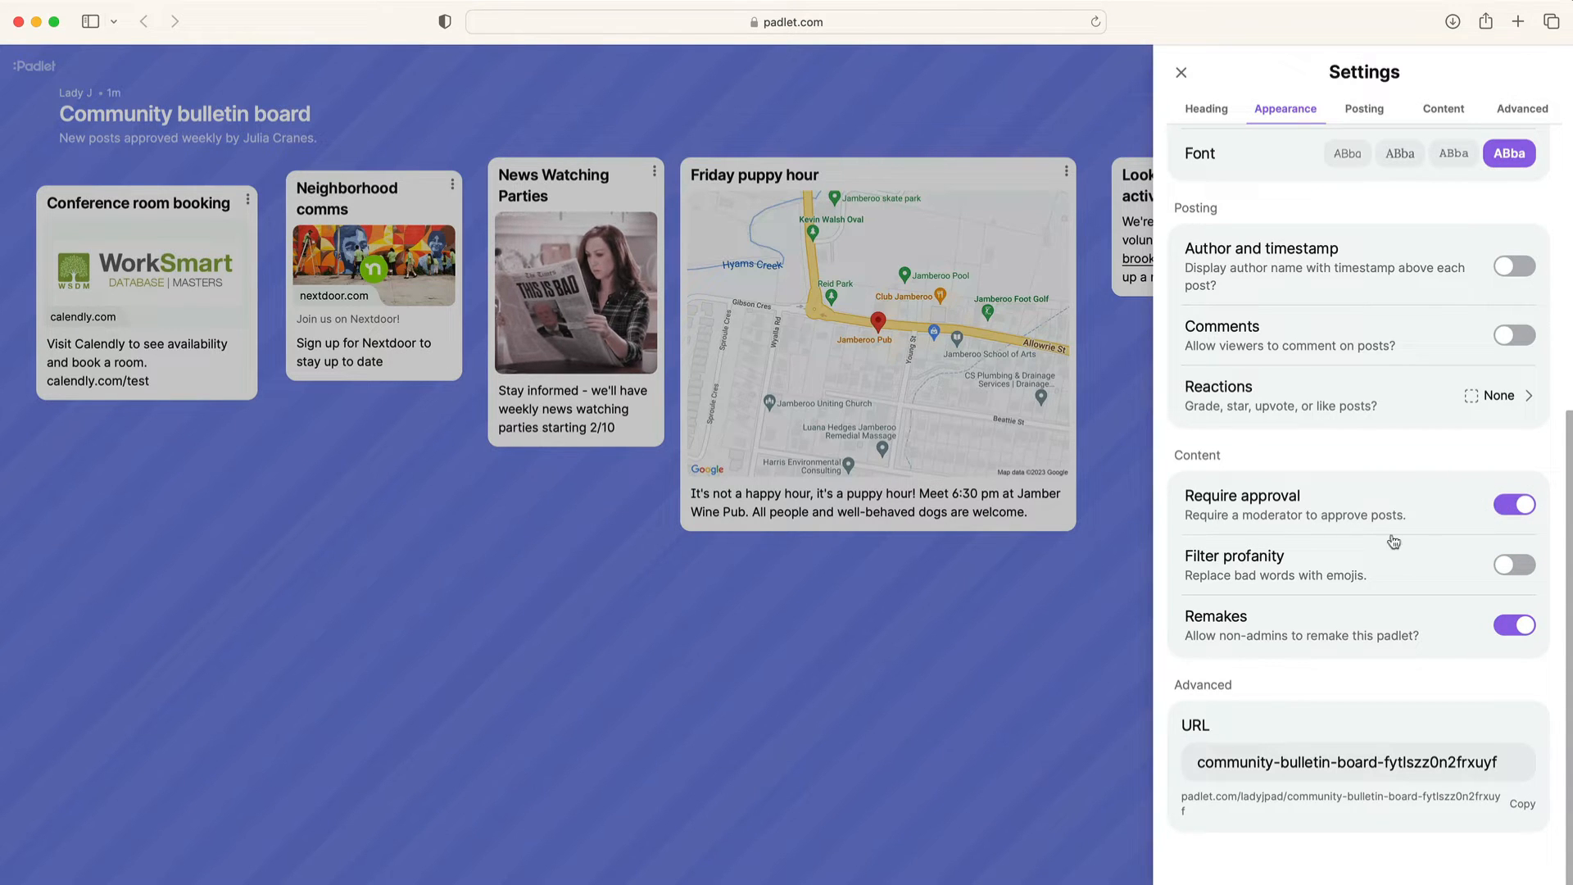
left_click(1180, 72)
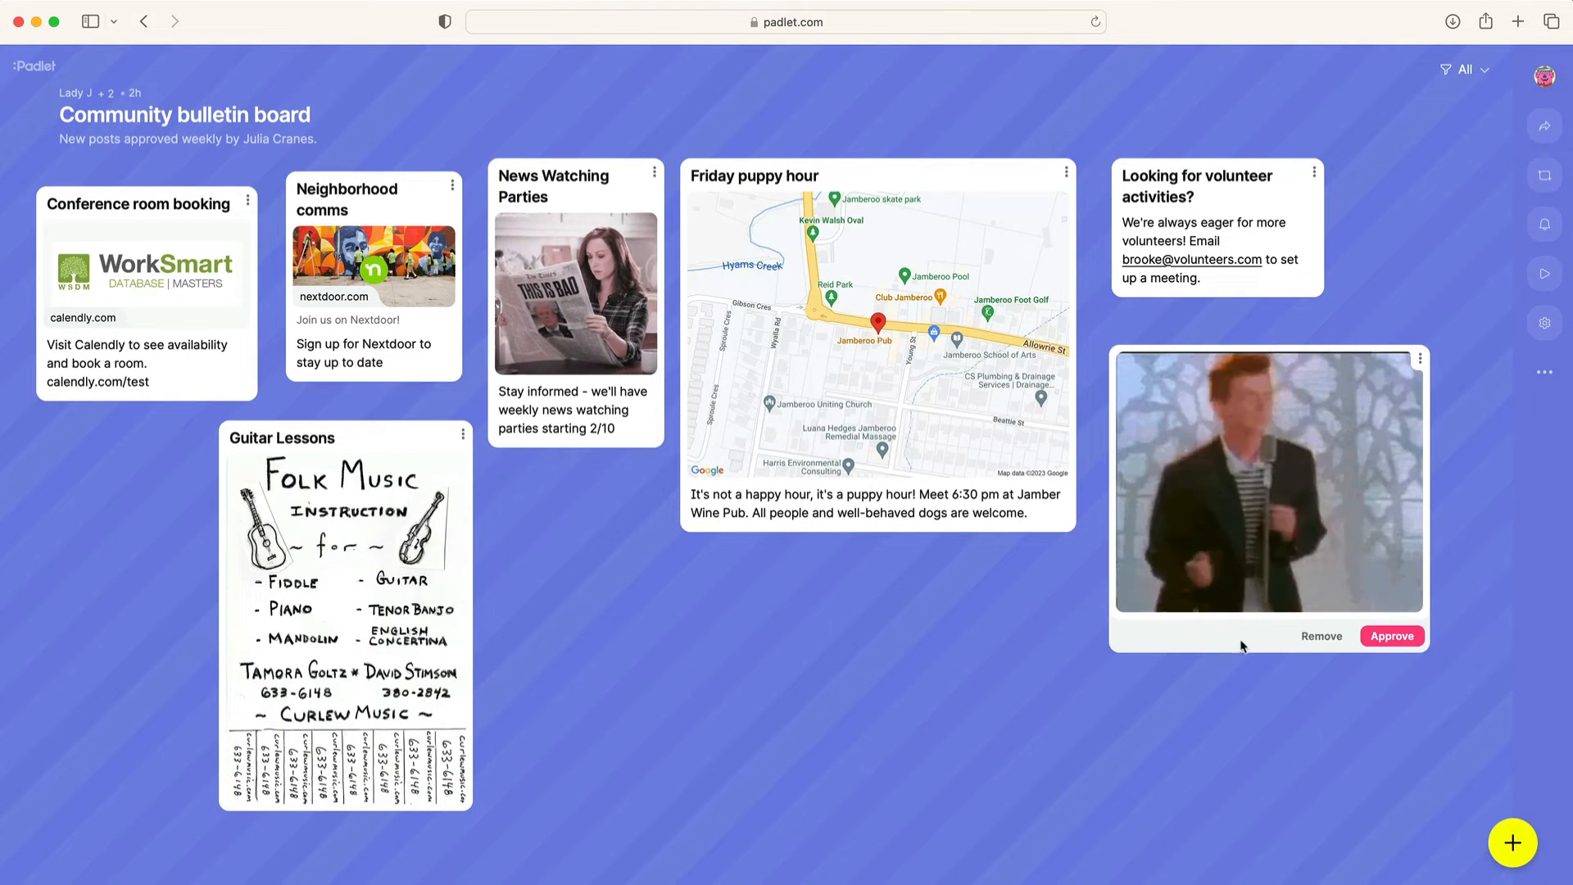
Remove the pending video post, confirming Delete, then review the remaining posts.
left_click(1319, 635)
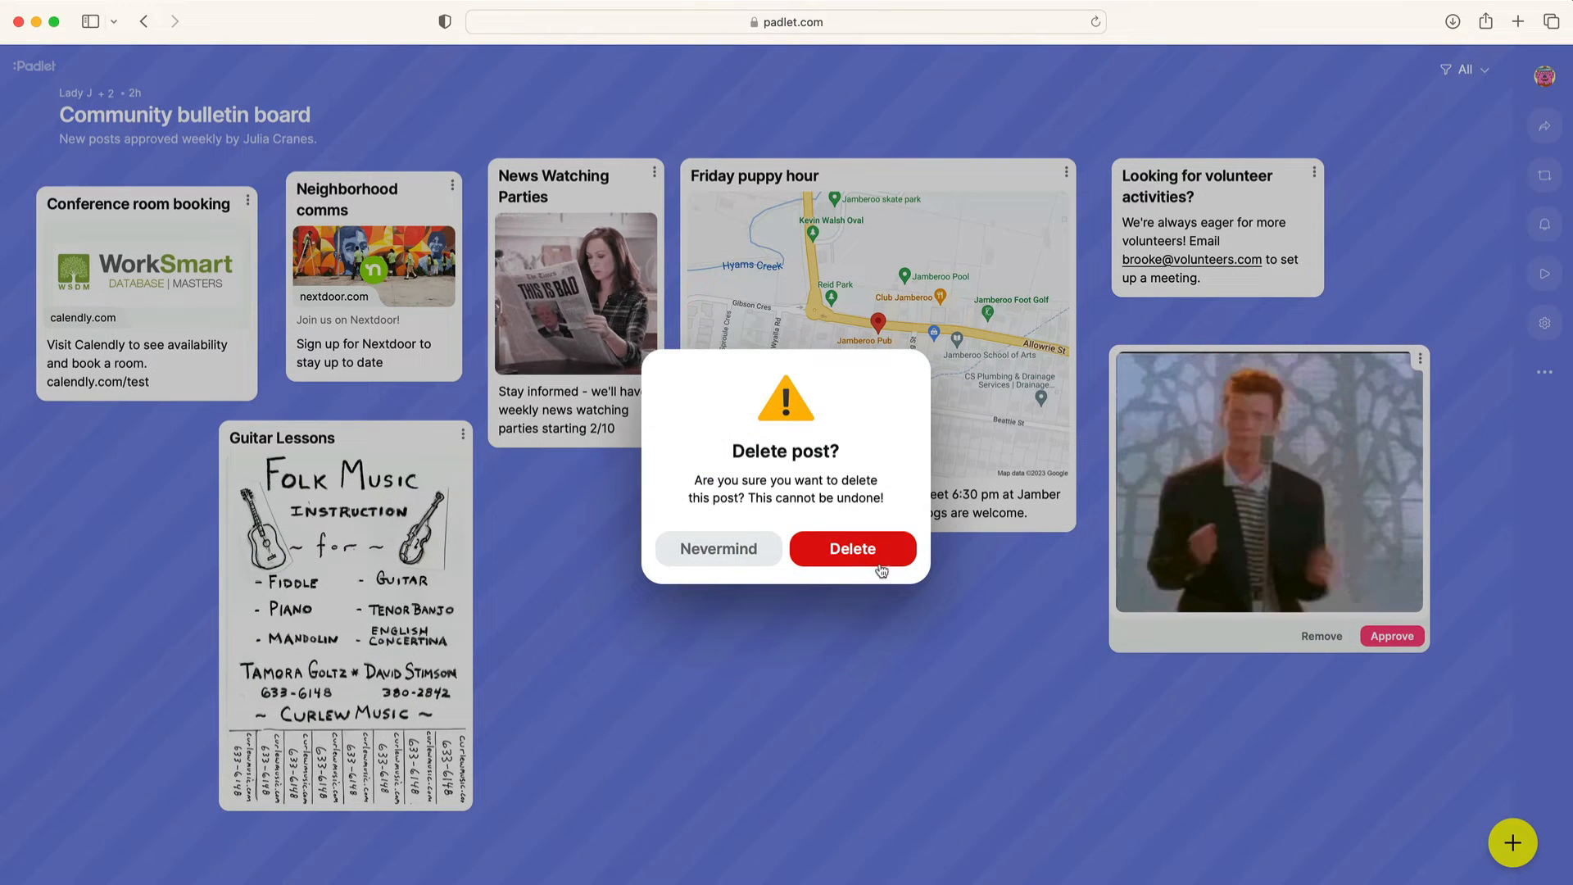
left_click(852, 549)
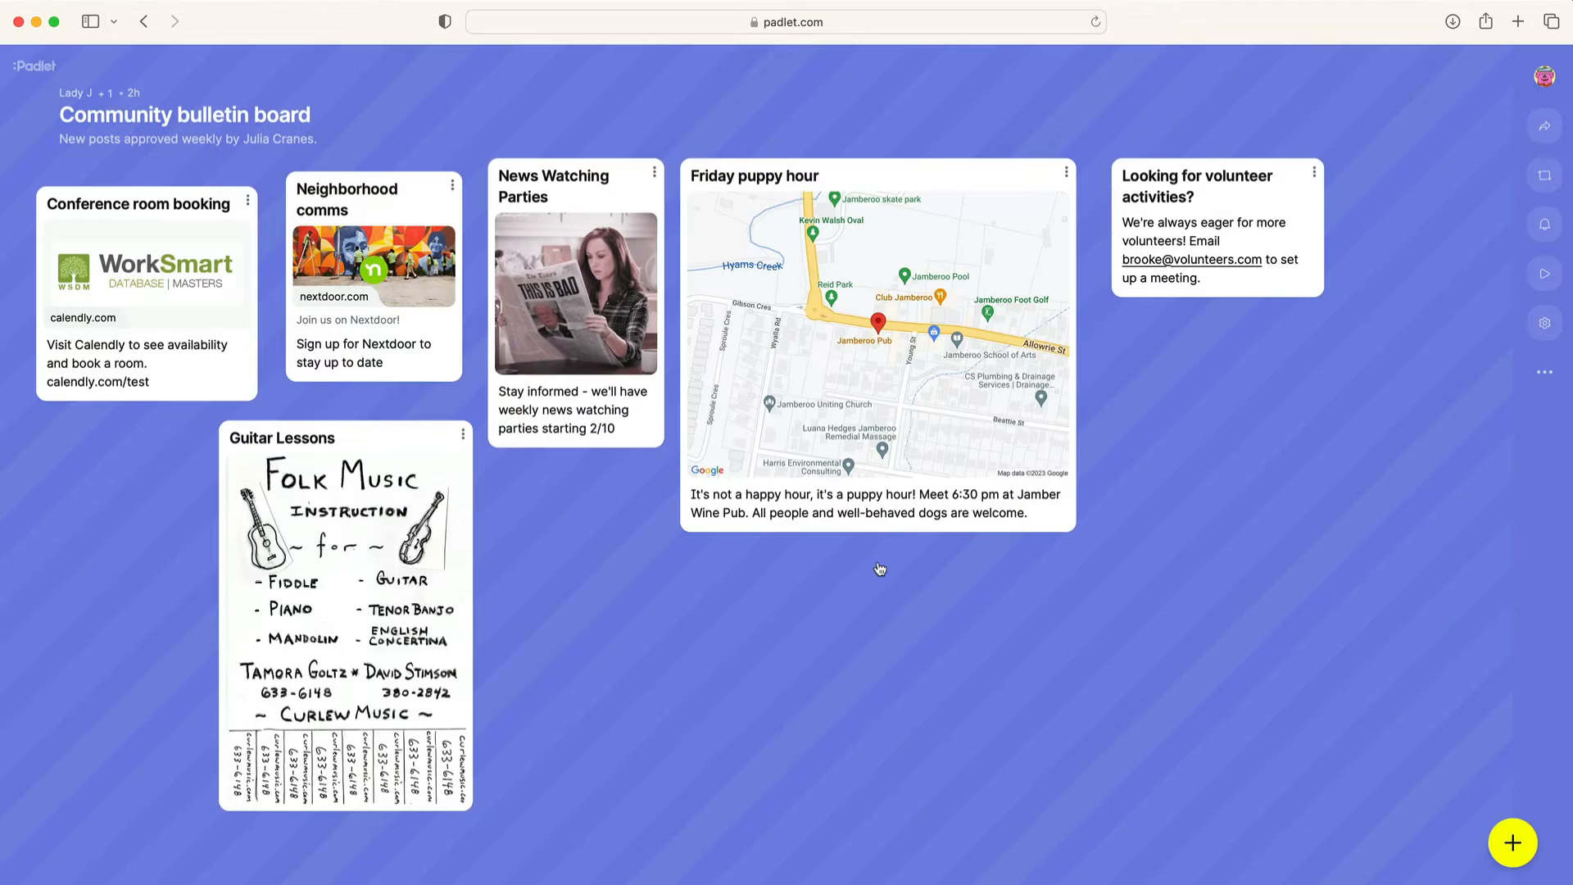
scroll("down", 3)
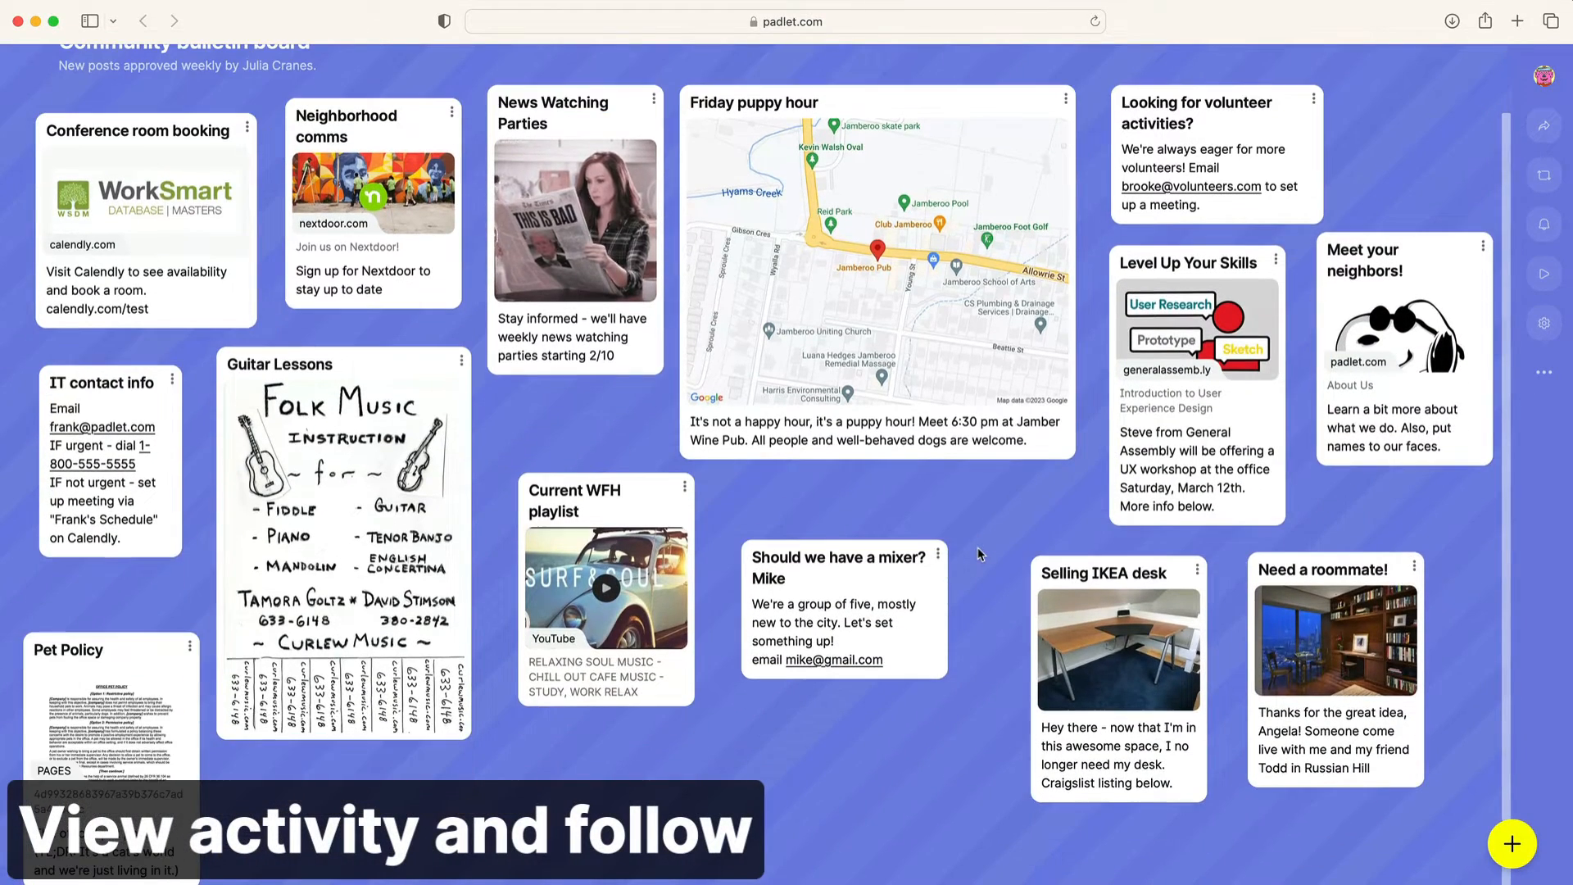
scroll("up", 3)
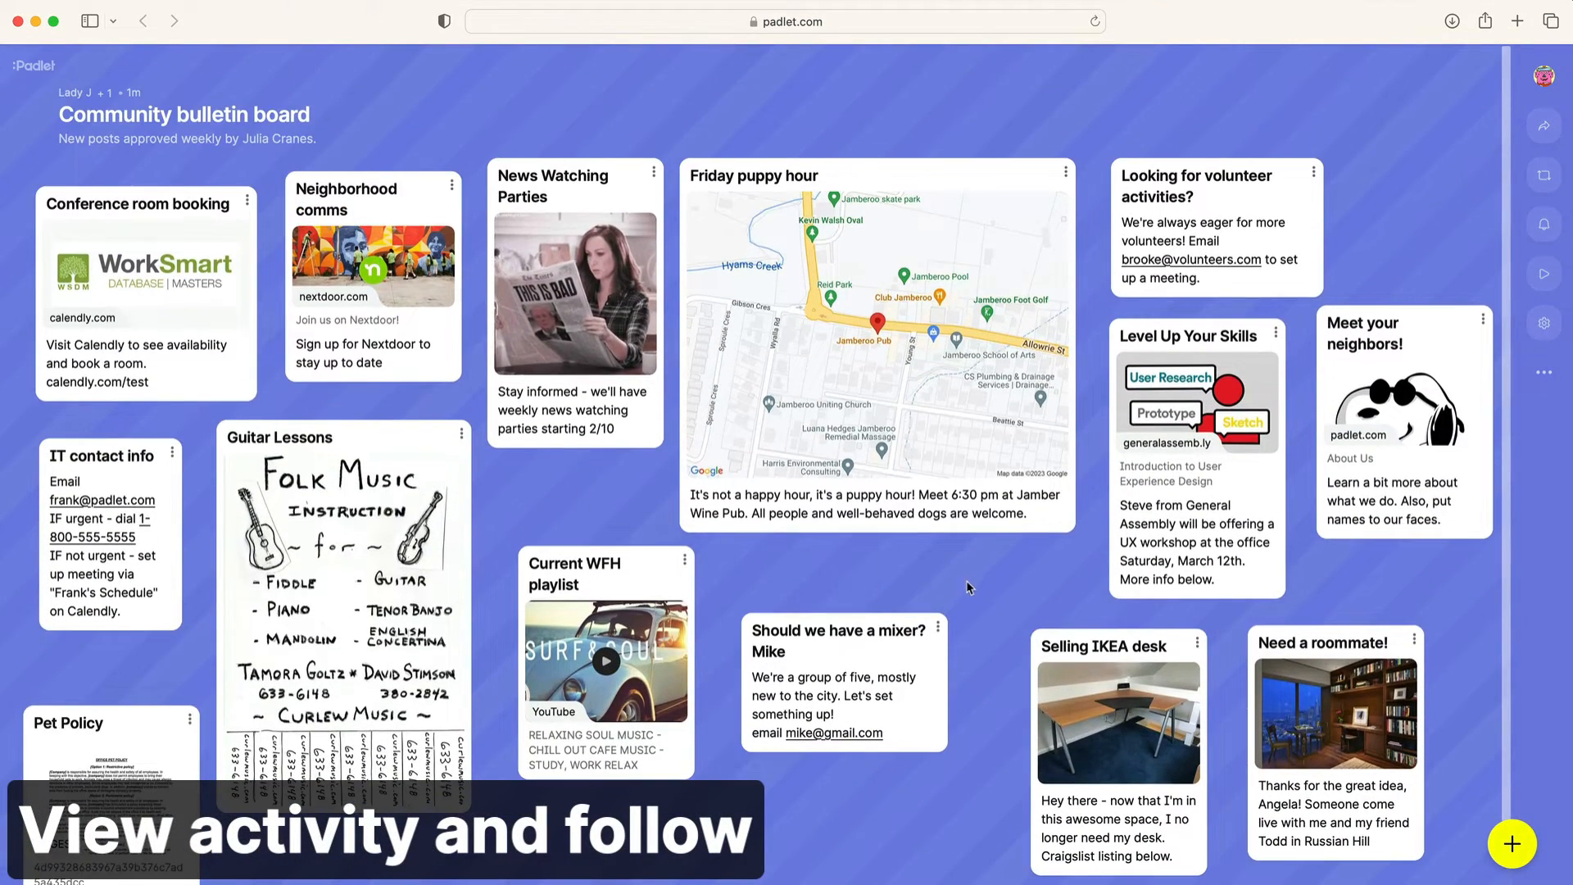
mouse_move(1274, 344)
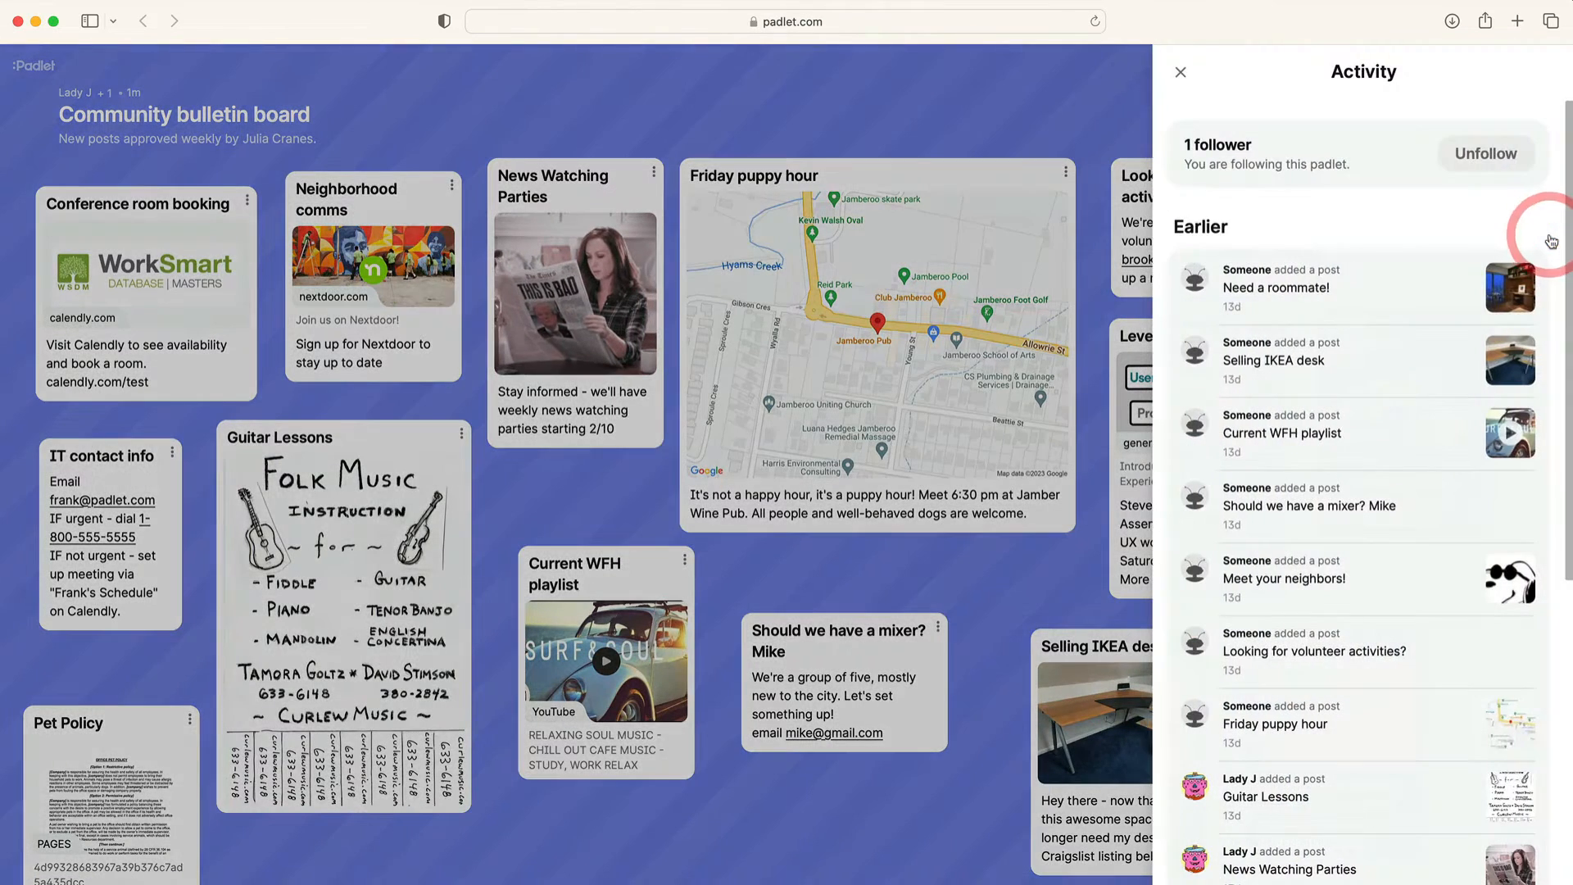
mouse_move(1436, 268)
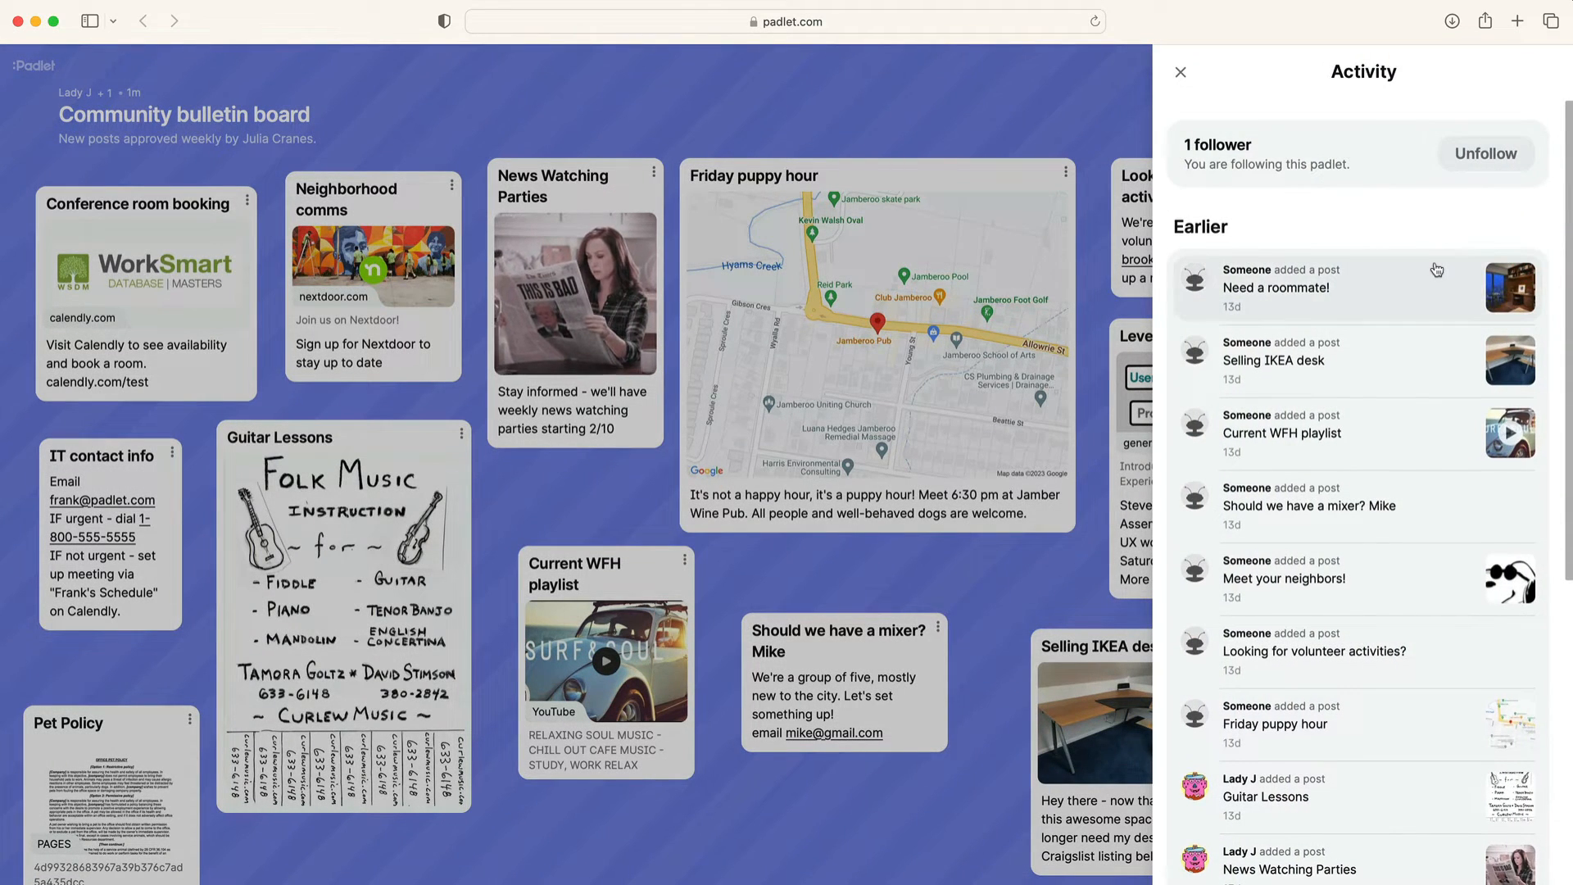
scroll("down", 3)
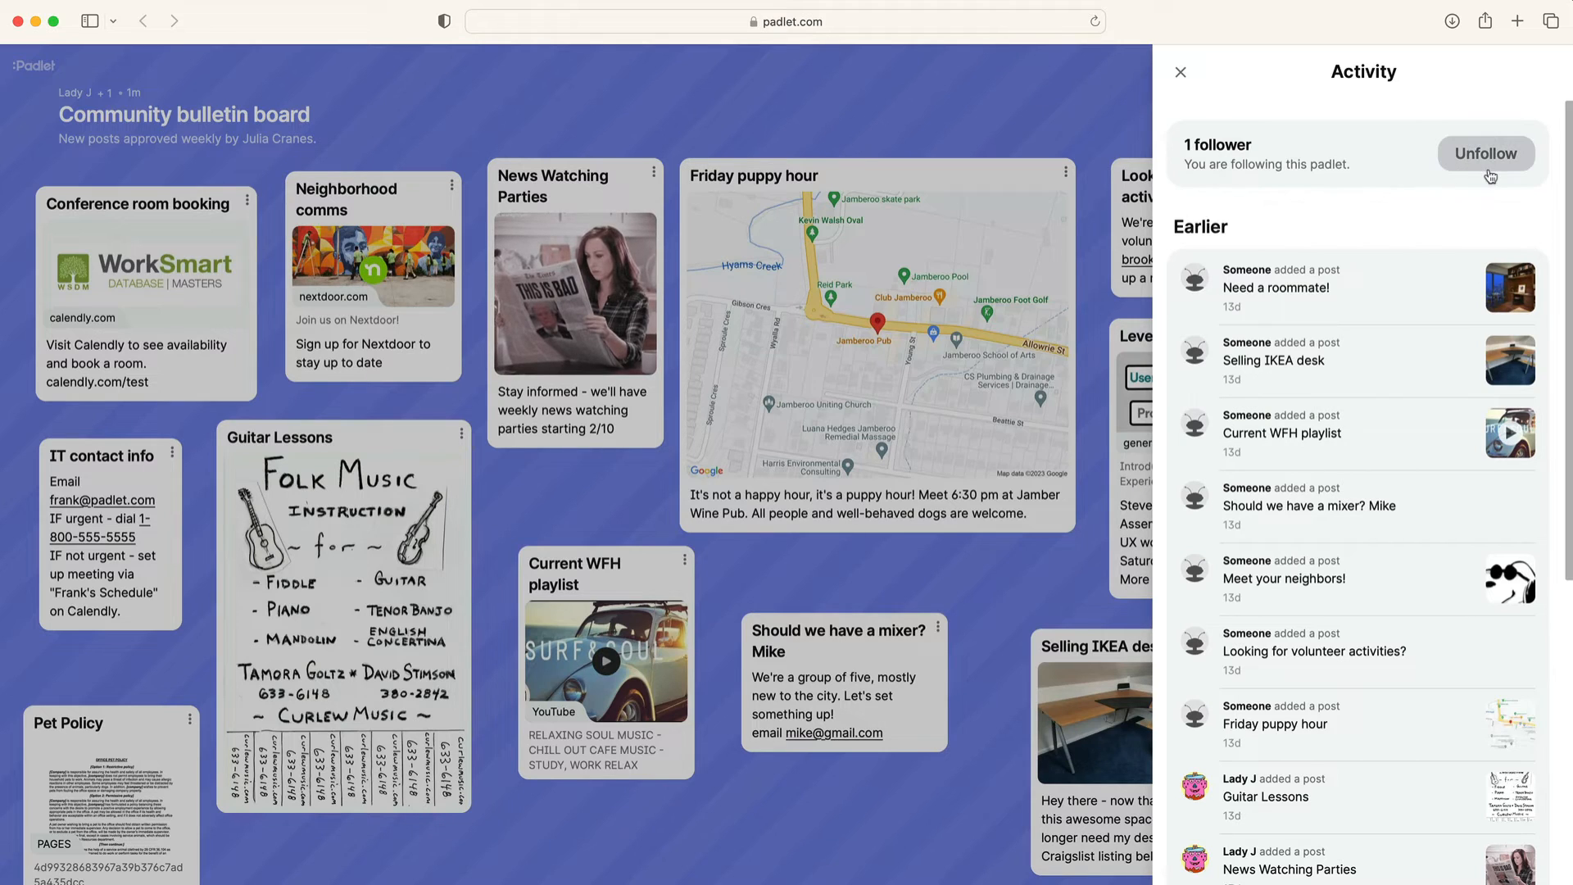
left_click(1485, 153)
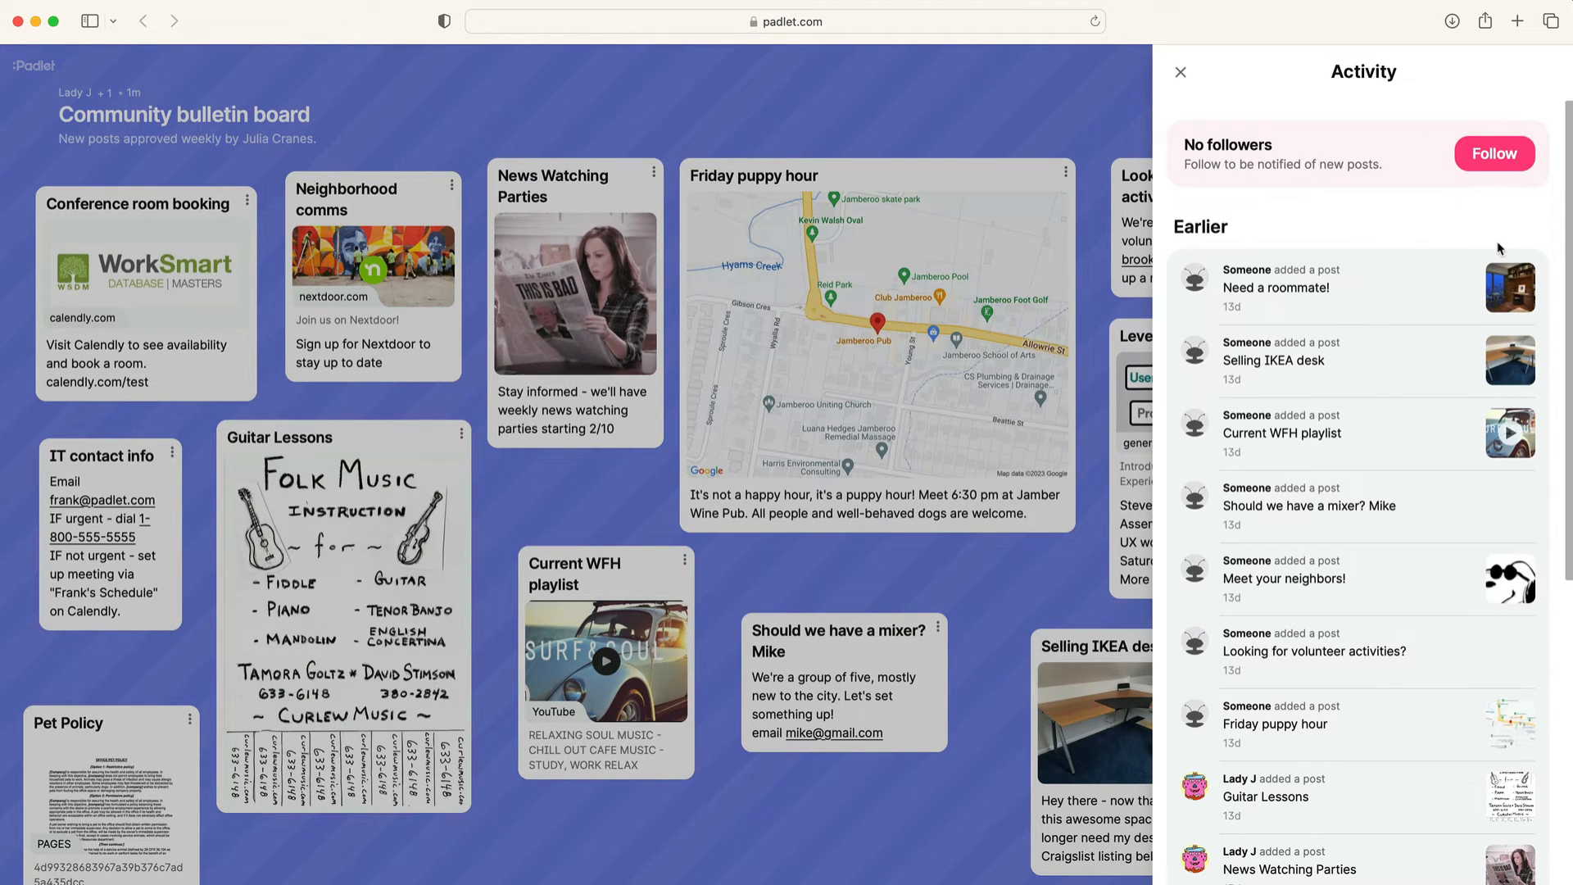
left_click(1493, 153)
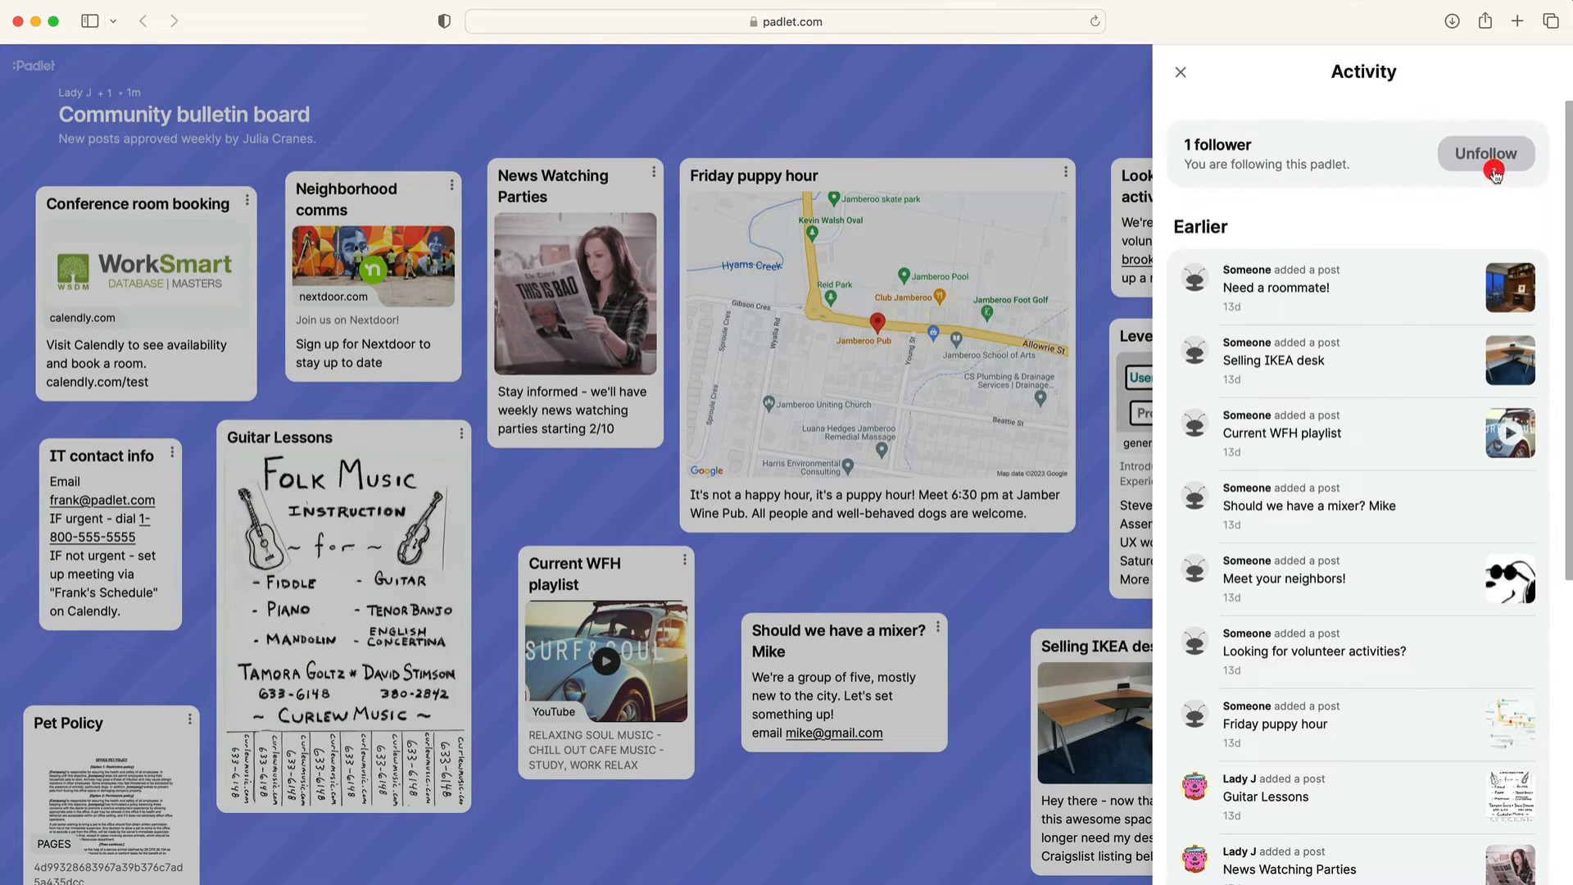
mouse_move(1494, 215)
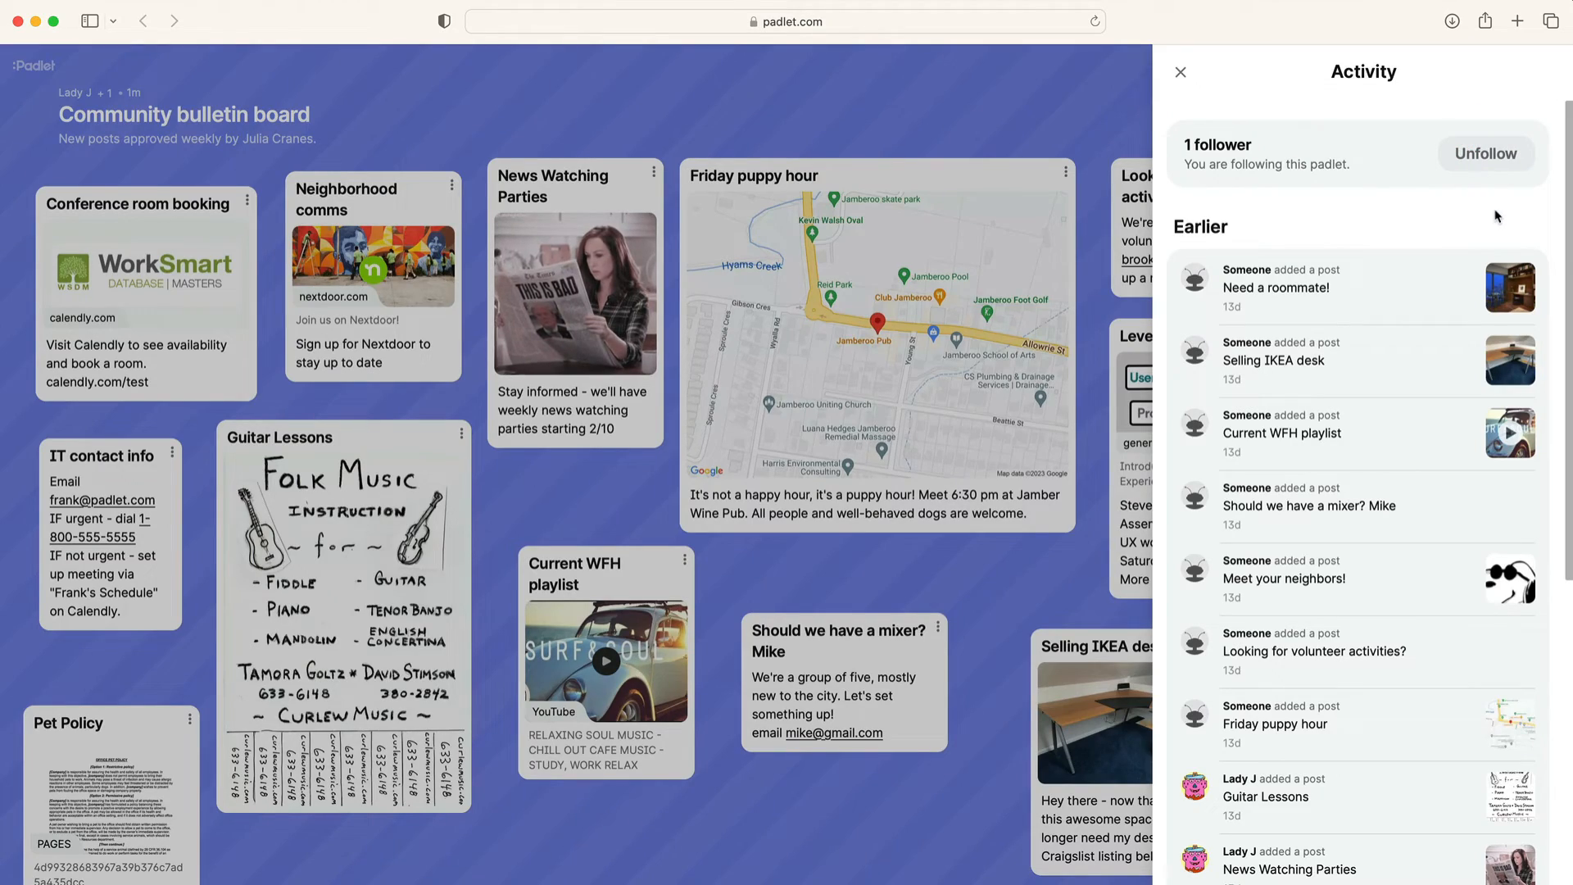
left_click(1180, 71)
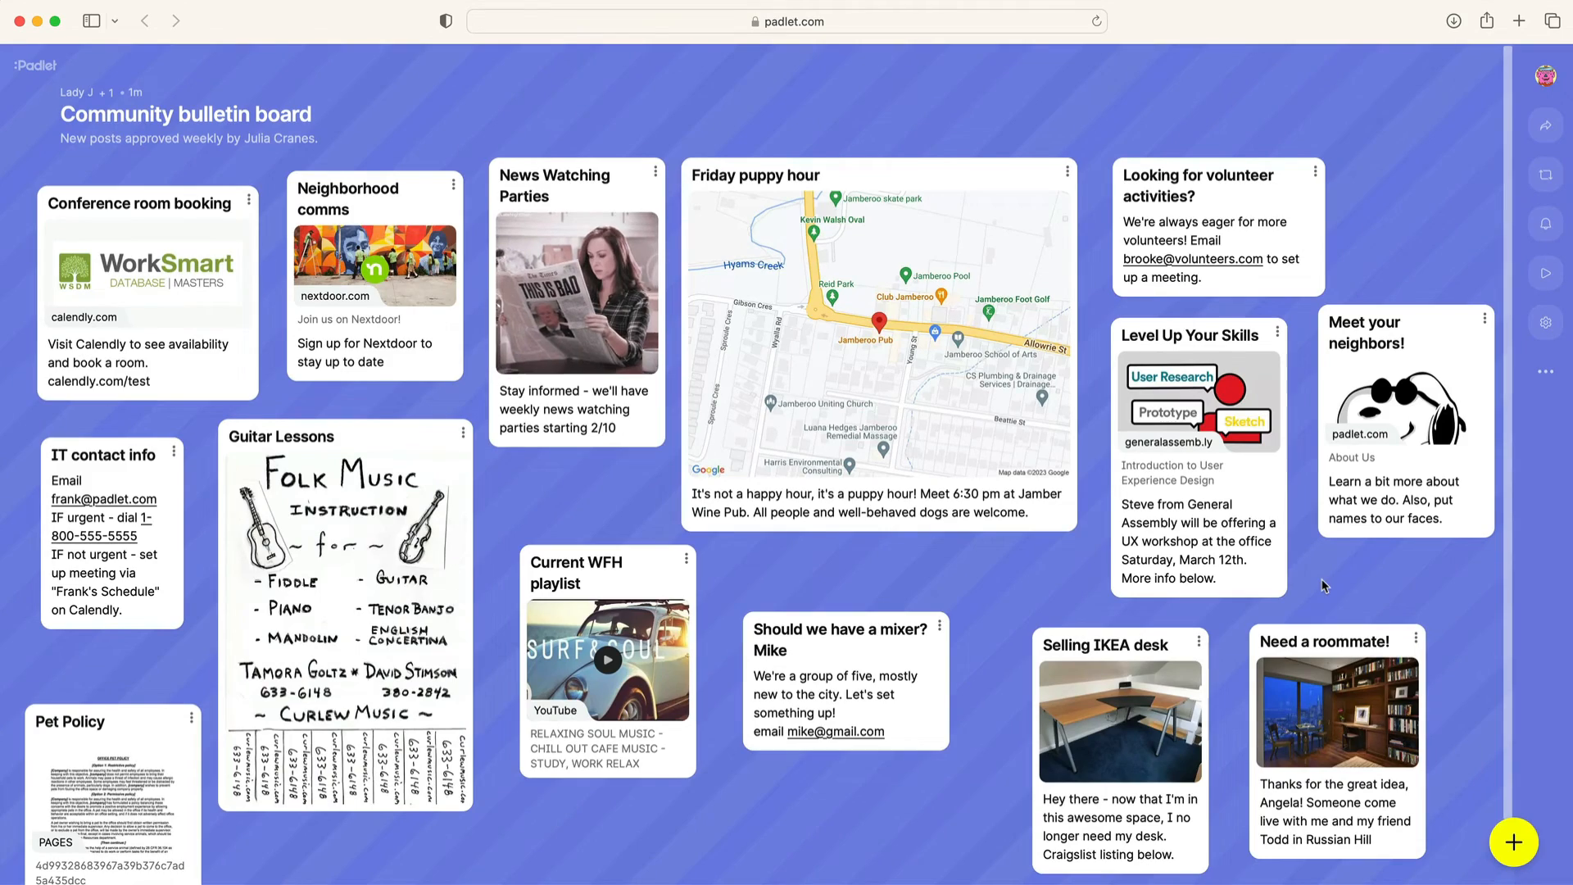
Switch the board wallpaper from blue stripes to the saved cork texture.
left_click(1543, 321)
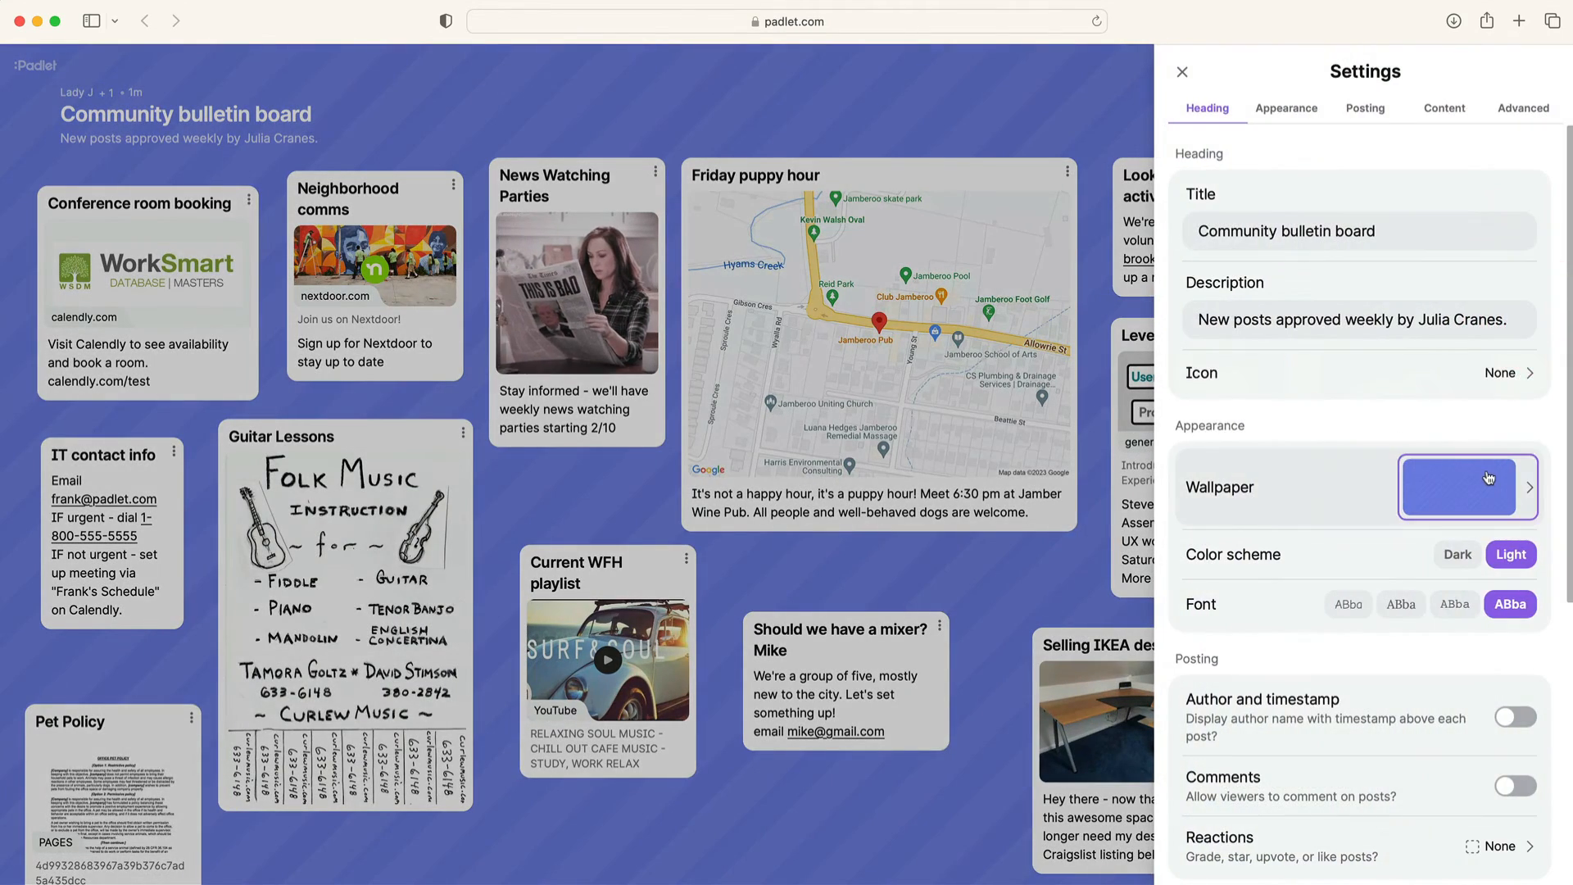
left_click(1466, 486)
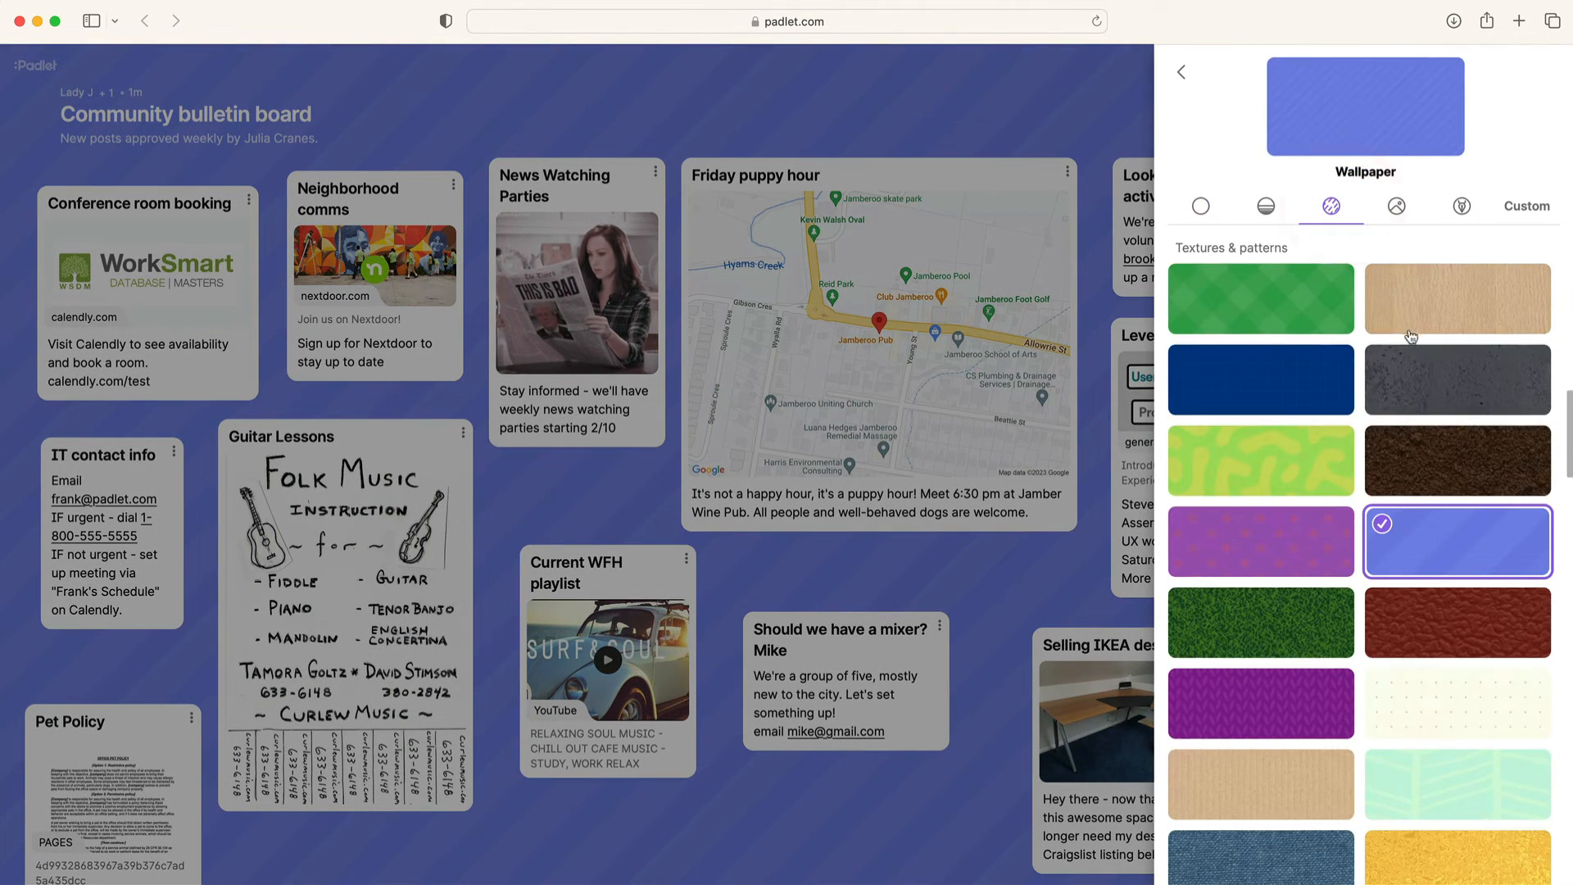
left_click(1260, 657)
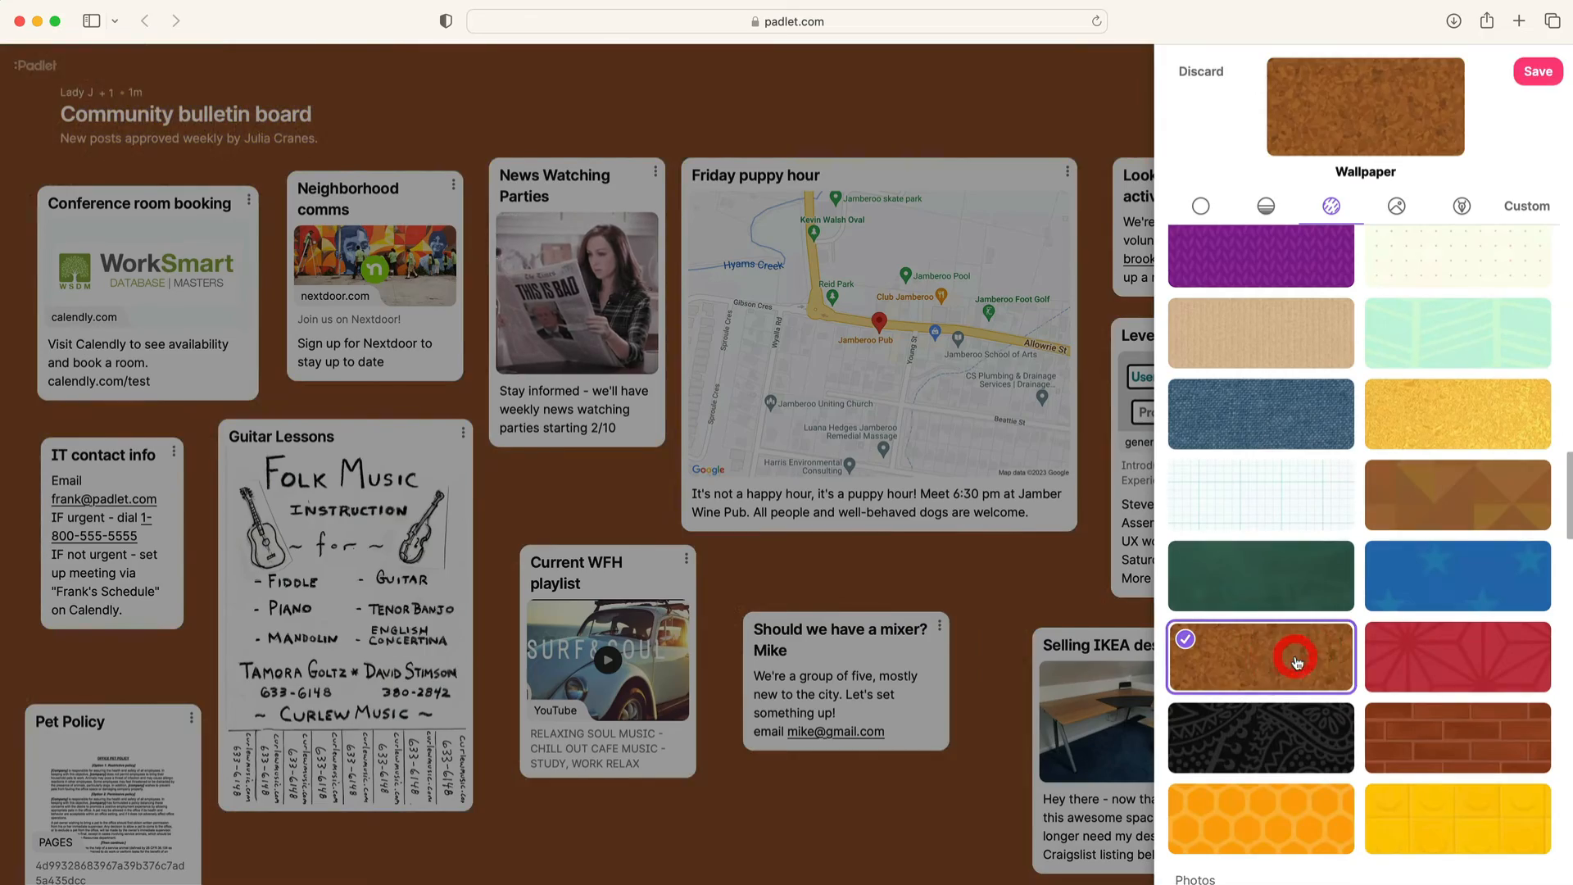
left_click(1536, 72)
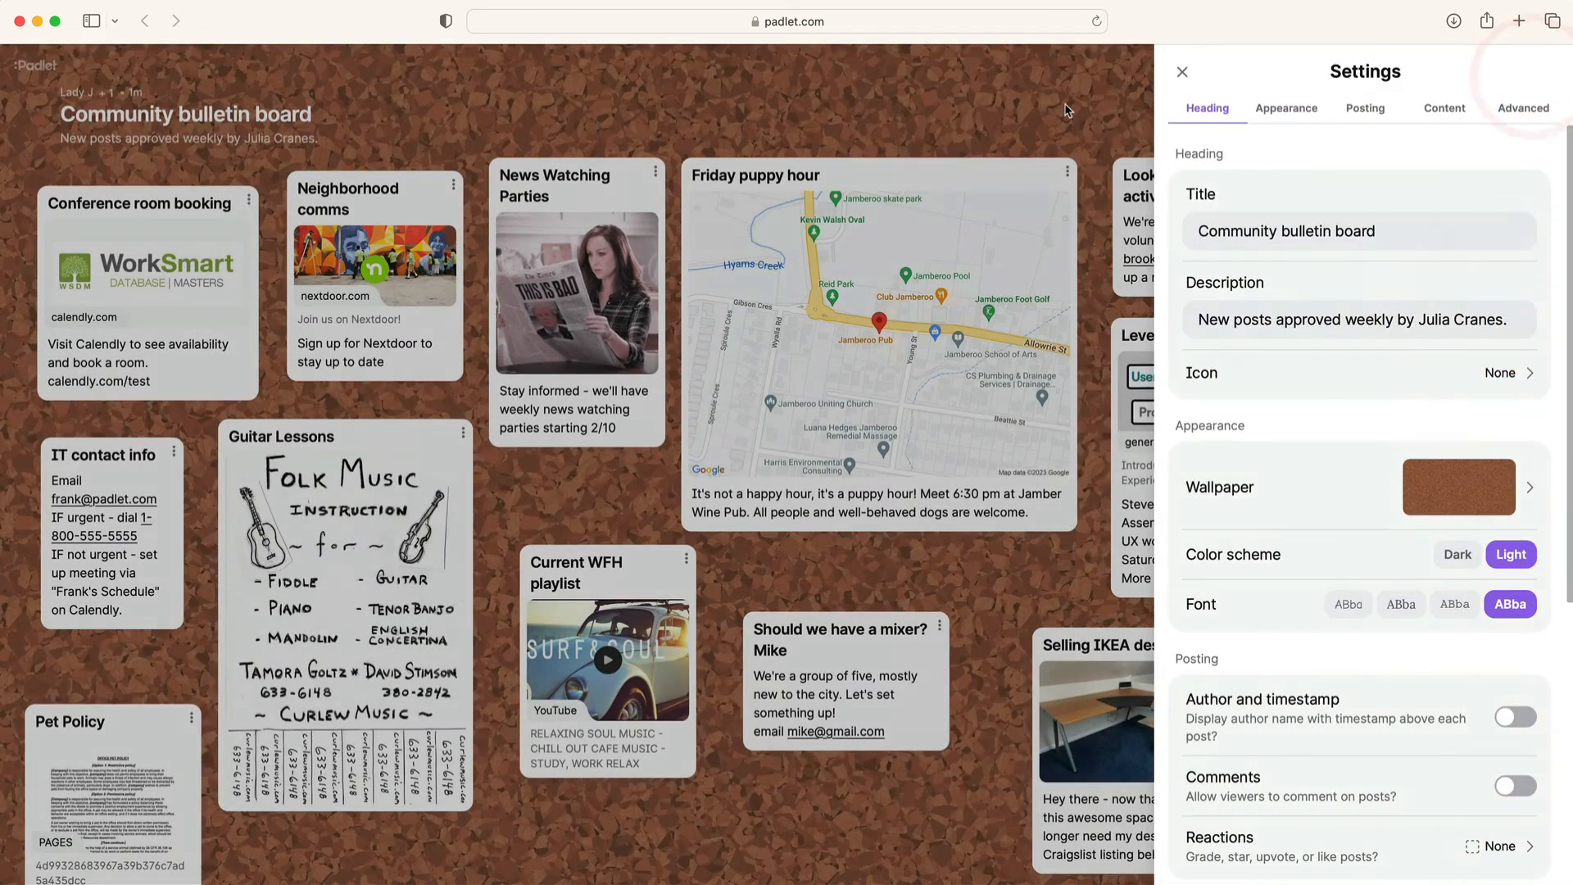
left_click(1182, 72)
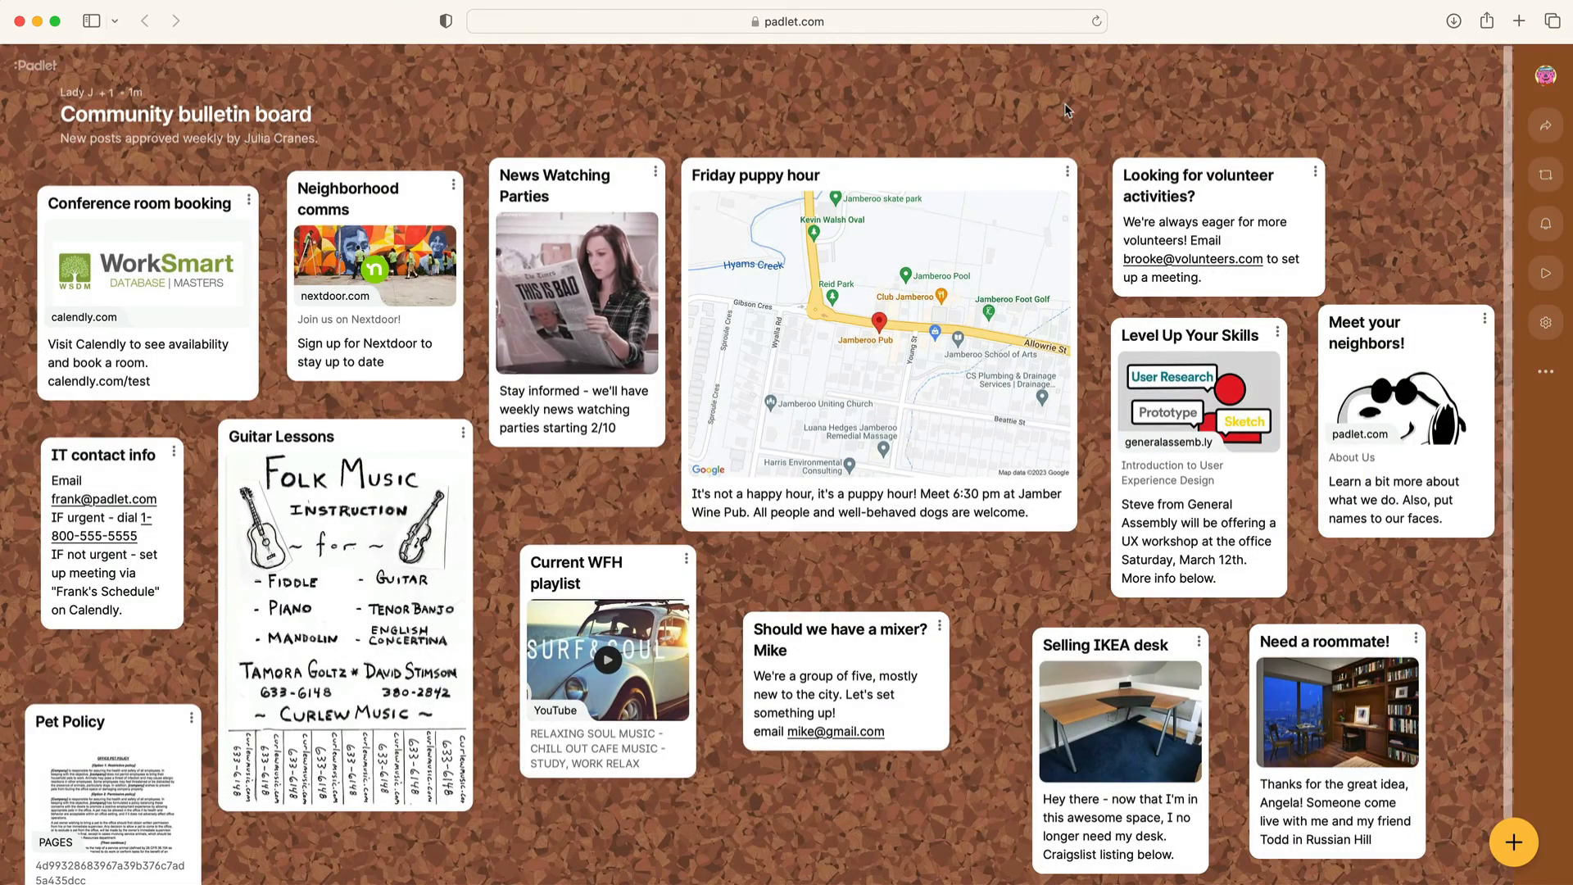